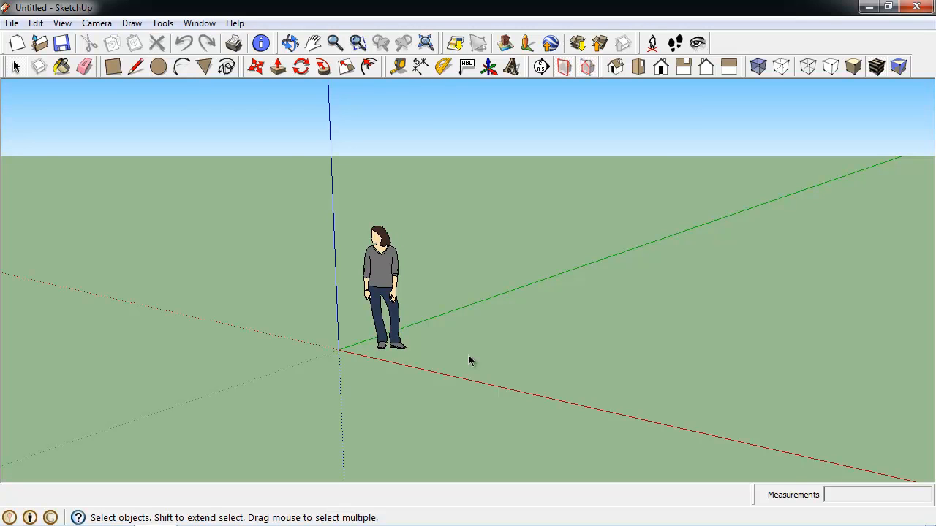
mouse_move(389, 351)
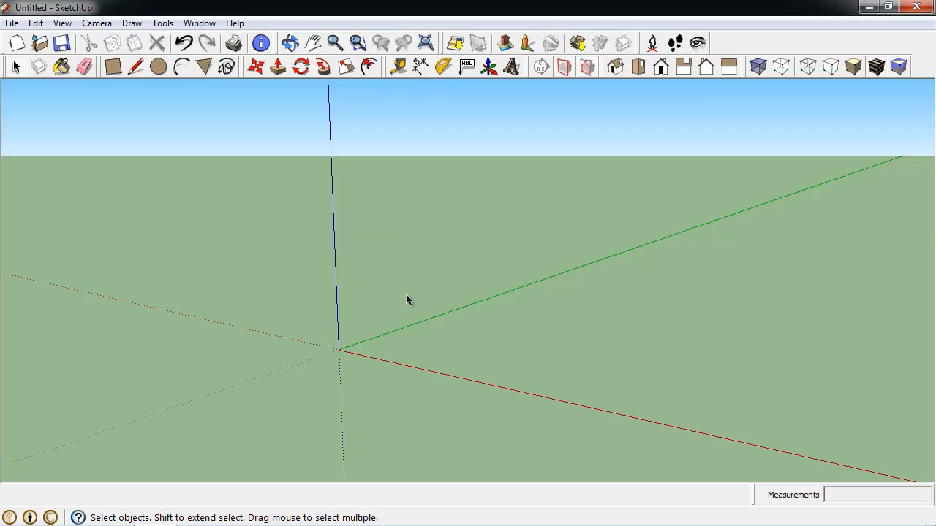
- Delete the default scale figure and draw a circle centred on the origin, then select it
left_click(158, 67)
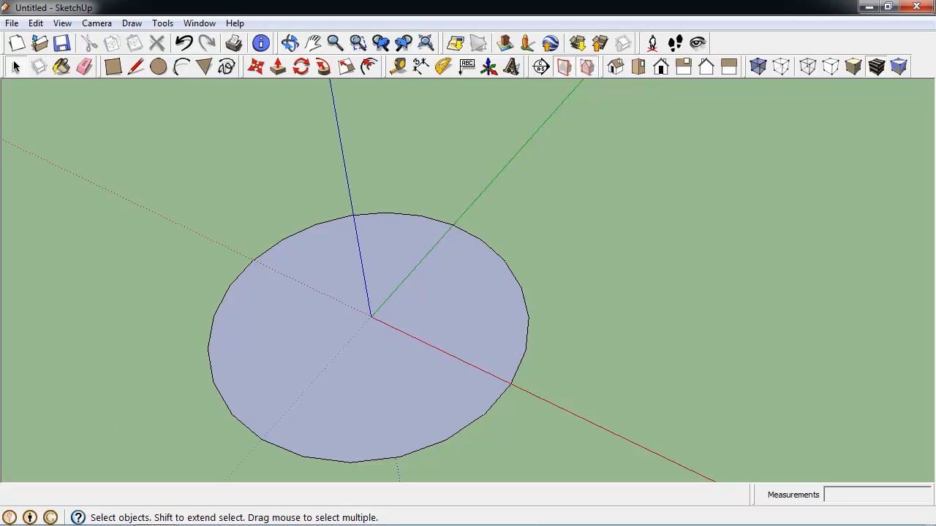
left_click(462, 270)
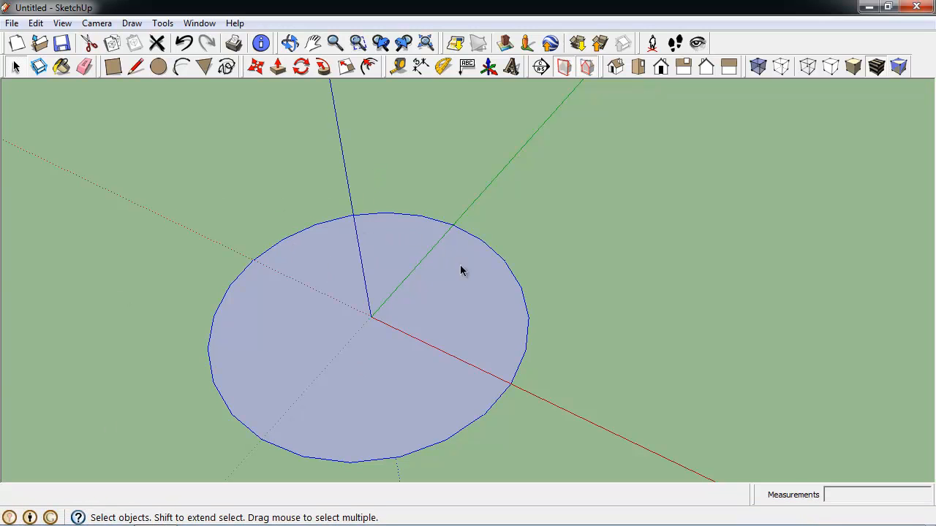
mouse_move(161, 216)
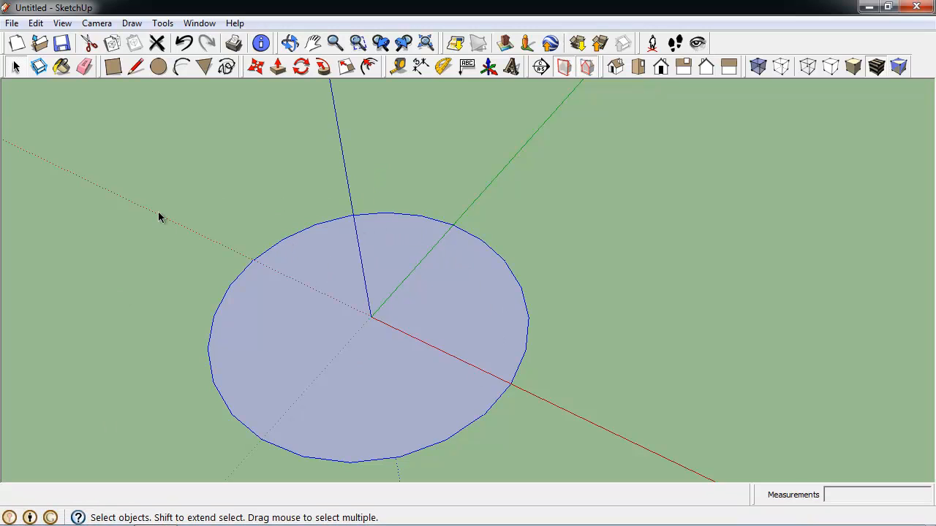
mouse_move(349, 256)
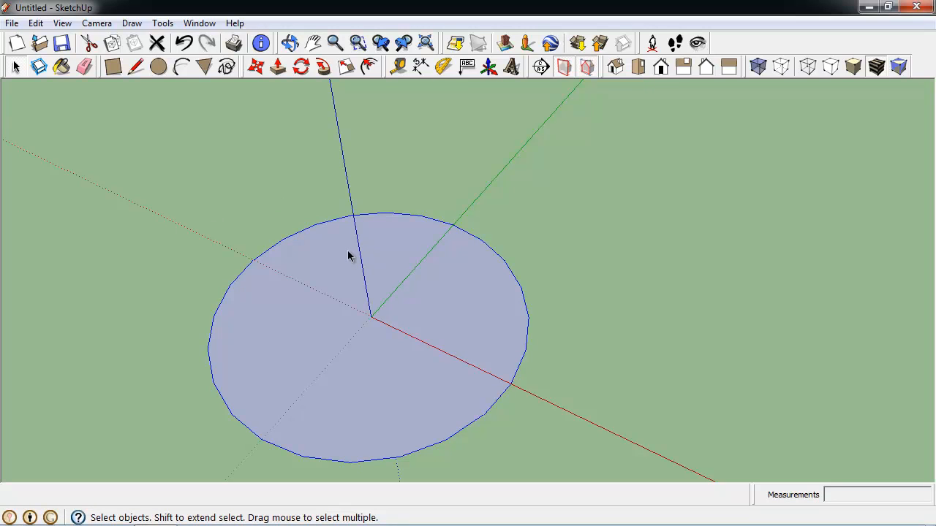
mouse_move(109, 113)
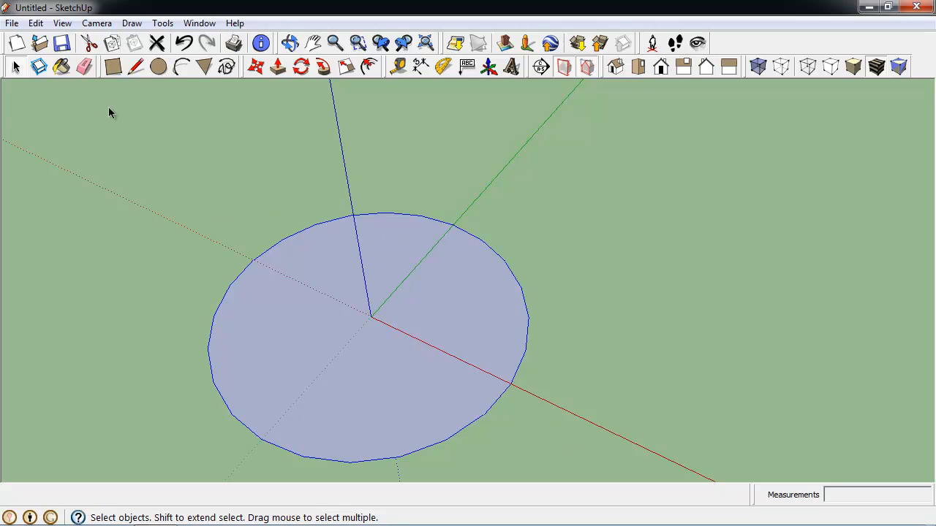
- Set the circle to 48 segments in Entity Info and make the disc a component named Base
left_click(199, 23)
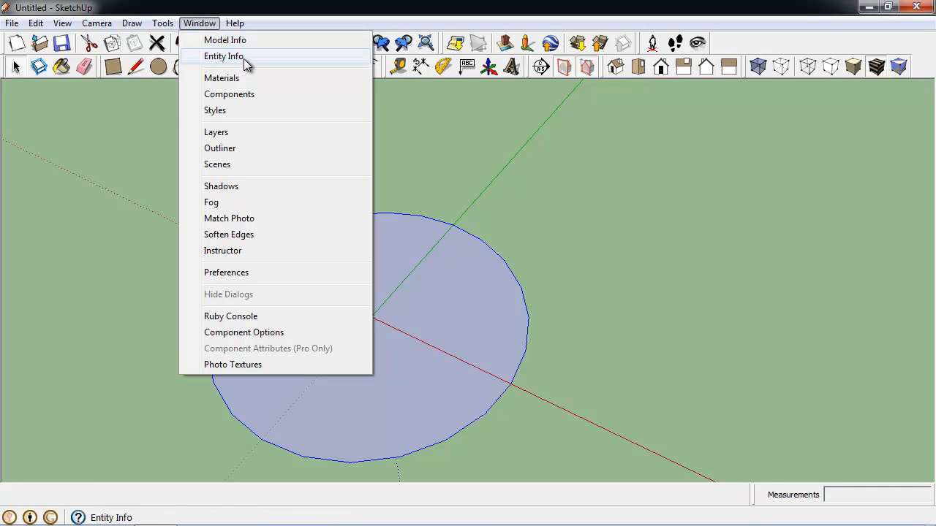
left_click(222, 56)
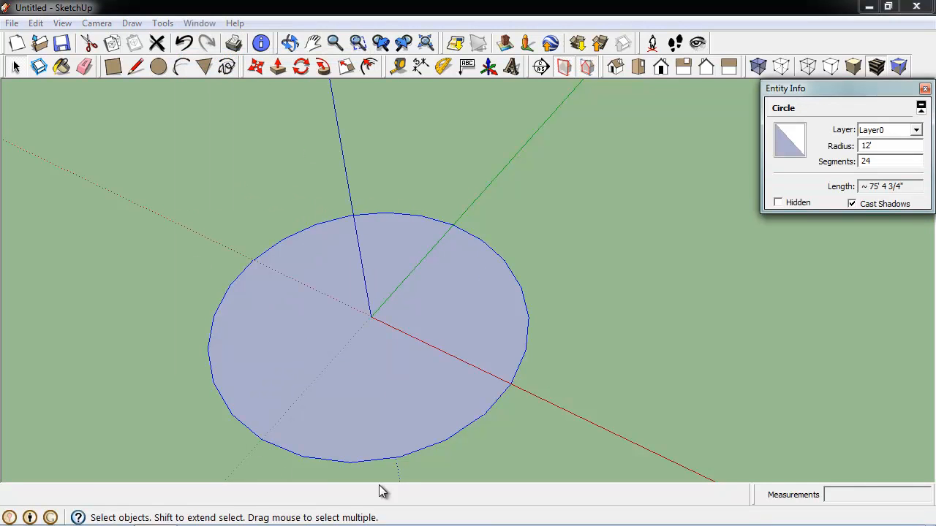
mouse_move(387, 468)
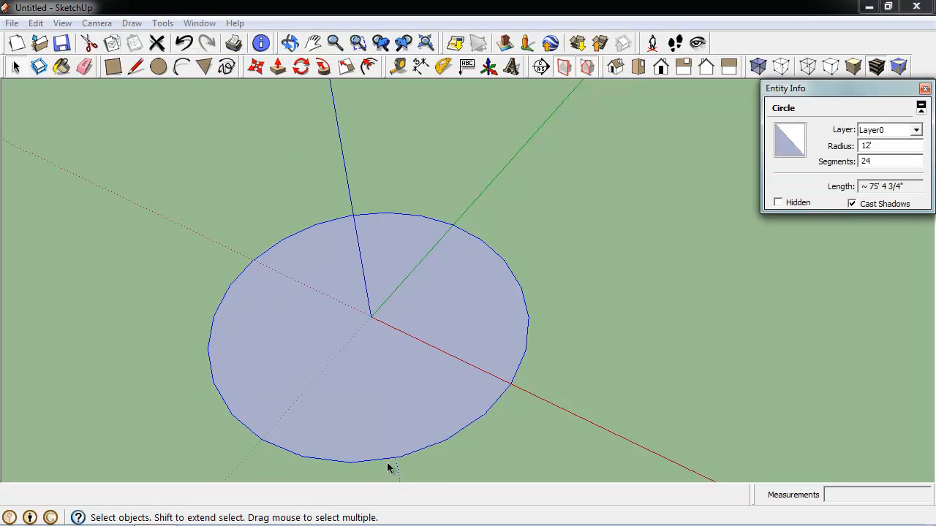
left_click(885, 161)
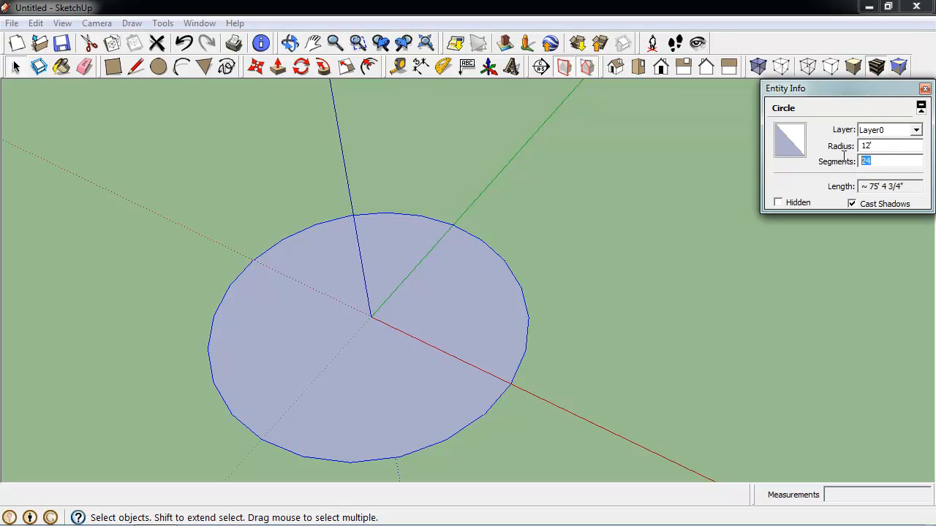
type("48")
type("Base")
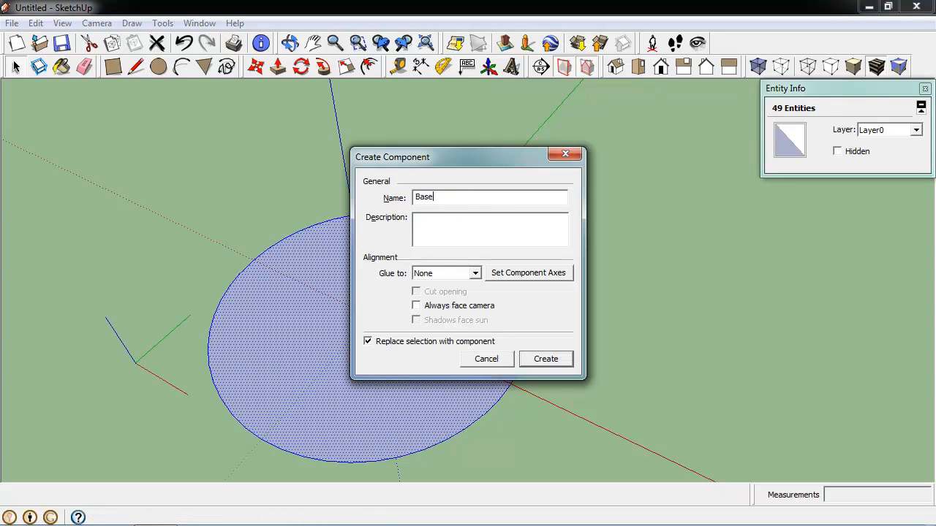
left_click(544, 358)
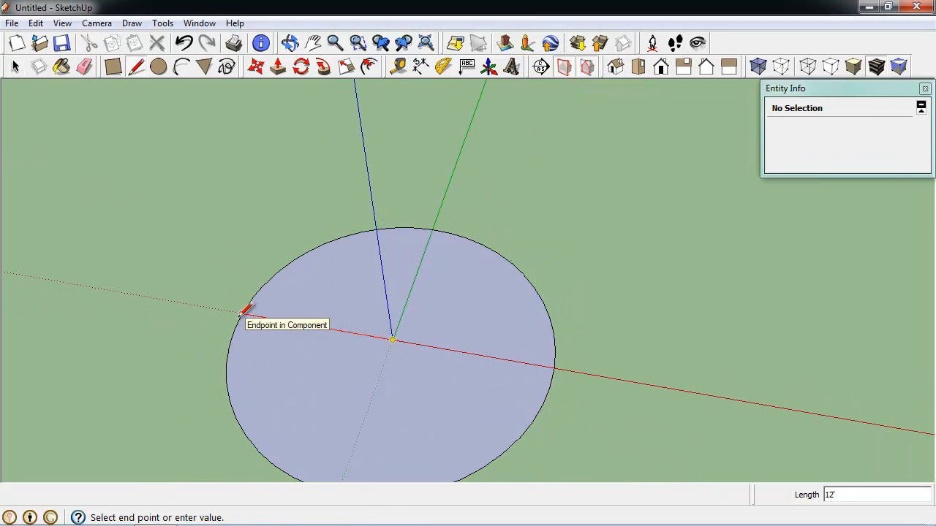
- Draw radial lines and an inner circle to bound a narrow wedge step on the disc's outer ring
left_click(242, 313)
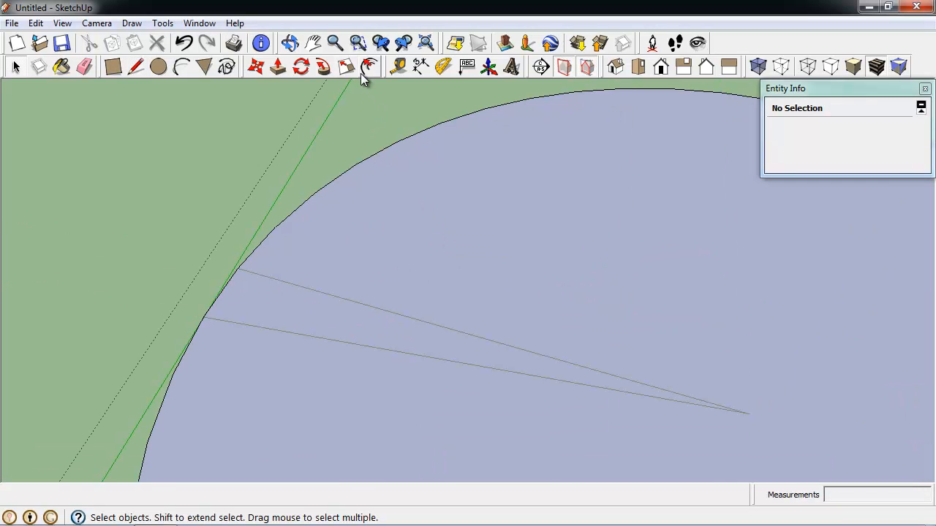
left_click(368, 67)
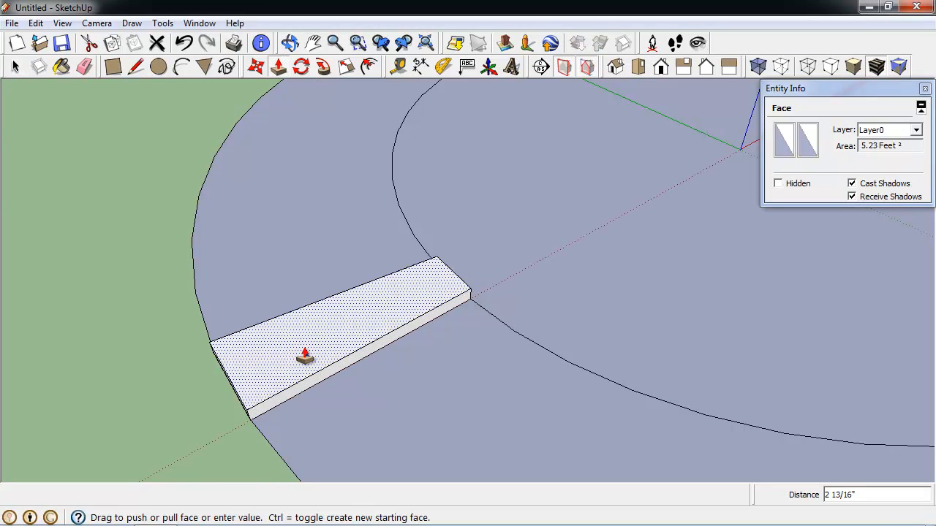
- Push/Pull the wedge up 1 inch and select the new step for rotating about the centre
type("1")
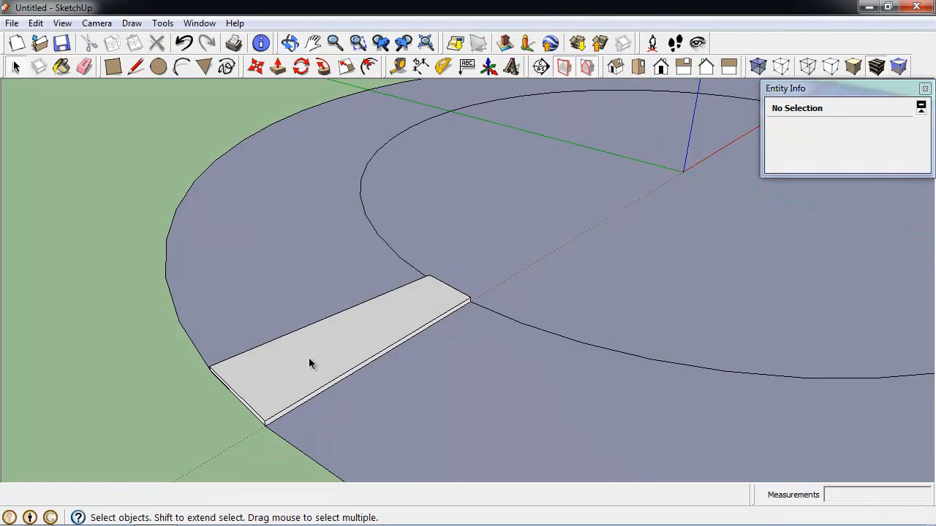
left_click(310, 363)
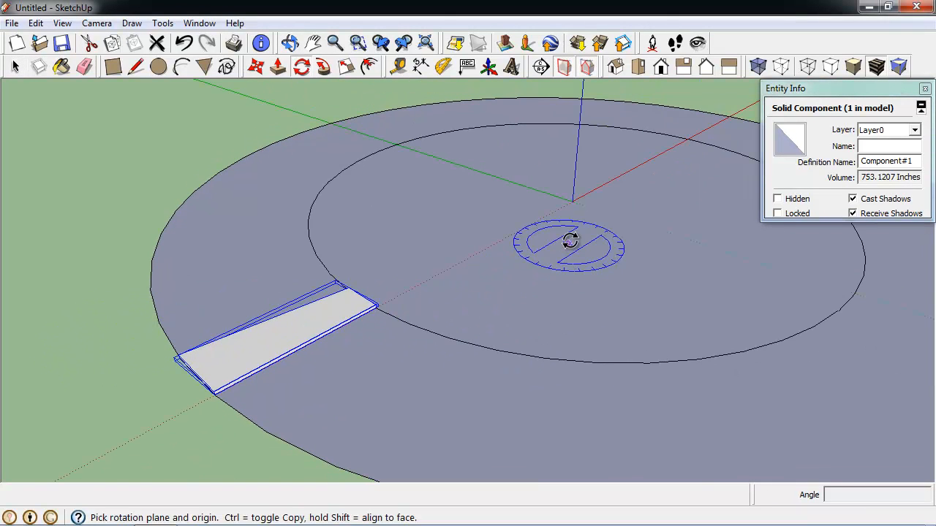
mouse_move(431, 279)
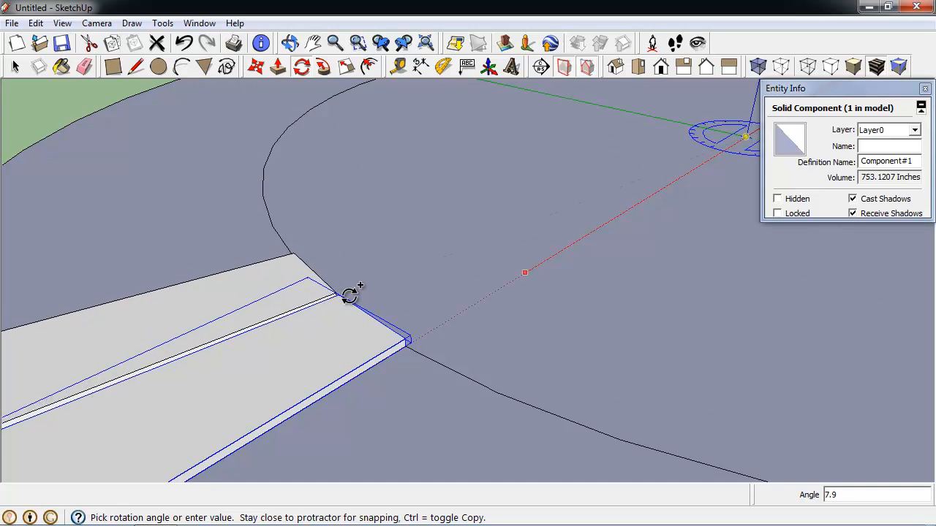
mouse_move(360, 290)
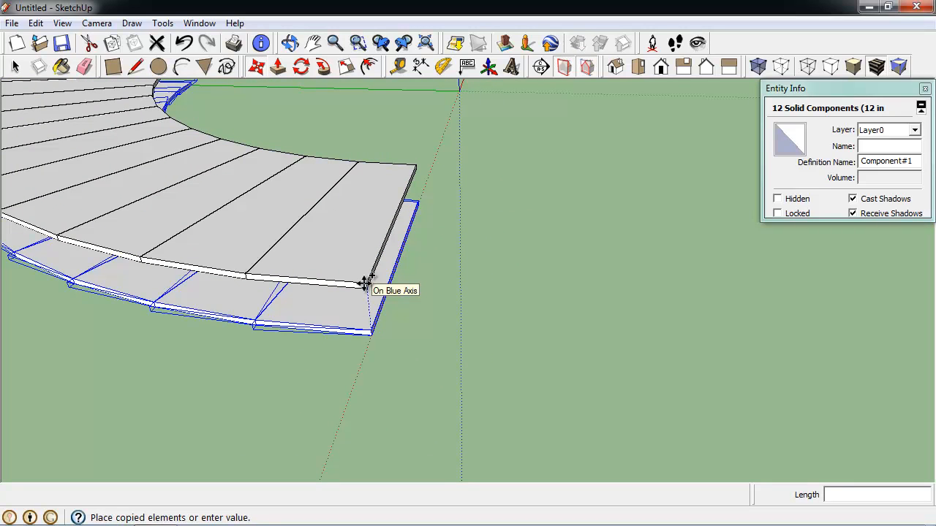
- Copy the ring of twelve steps 11 up the blue axis and array it 12x
type("11")
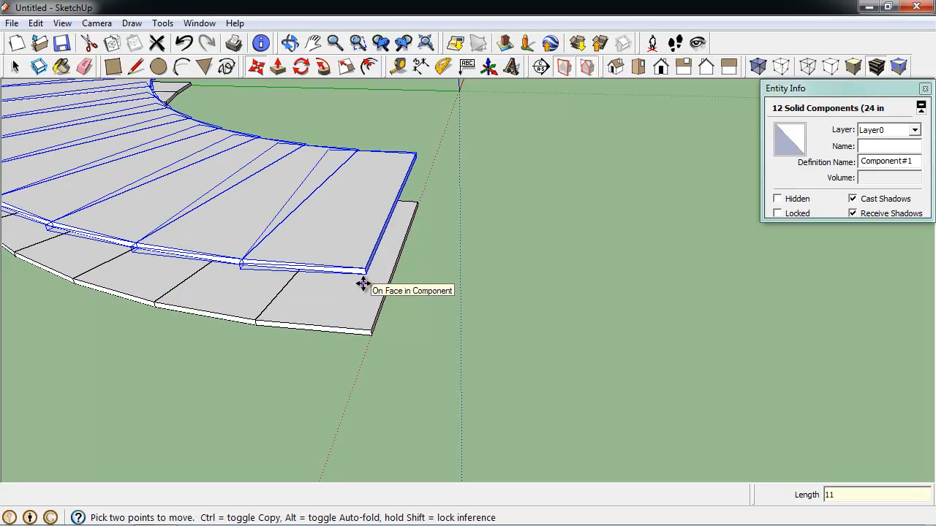
type("12x")
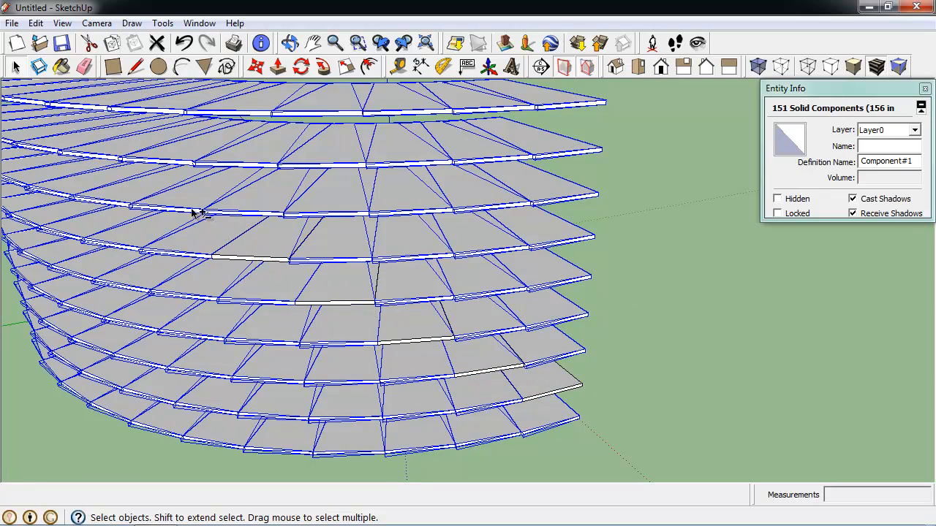
- Window-select the surplus steps across the stacked rings and delete them, keeping the spiral
left_click_drag(197, 212, 353, 336)
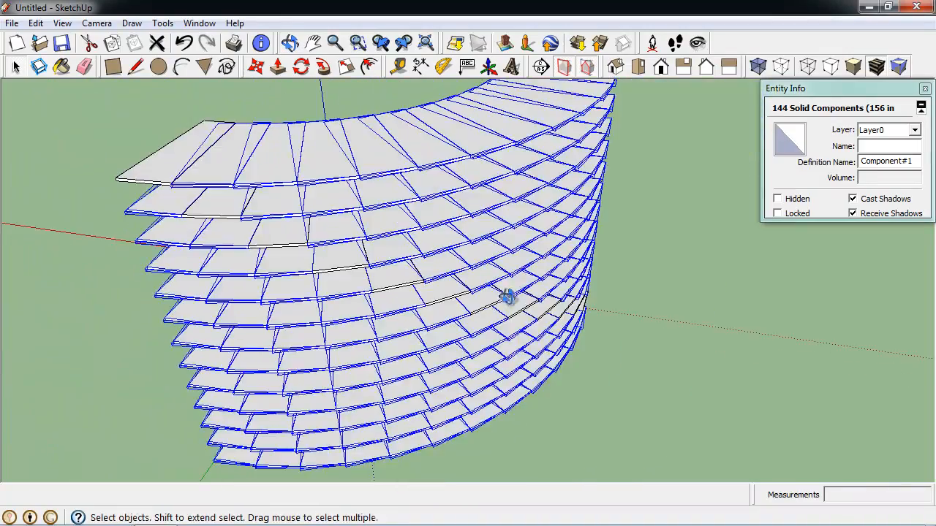
left_click_drag(507, 295, 227, 255)
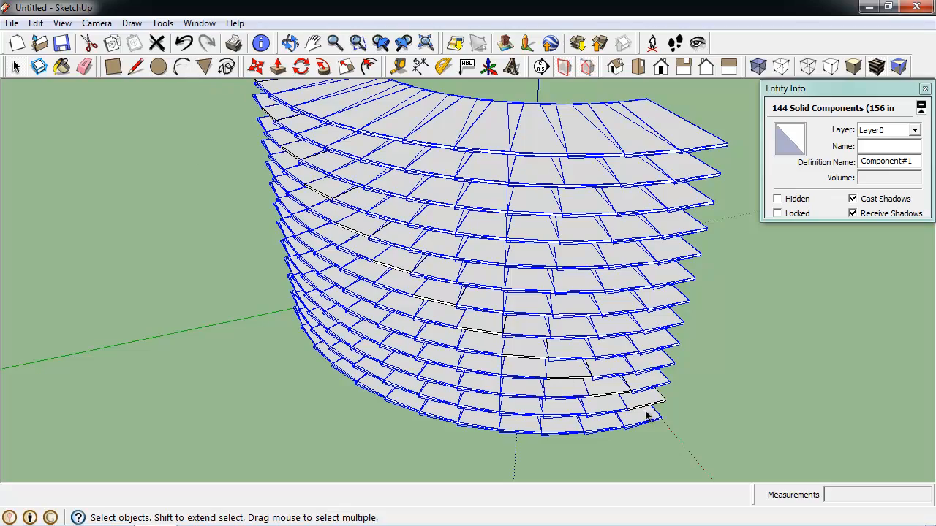
left_click_drag(643, 416, 490, 315)
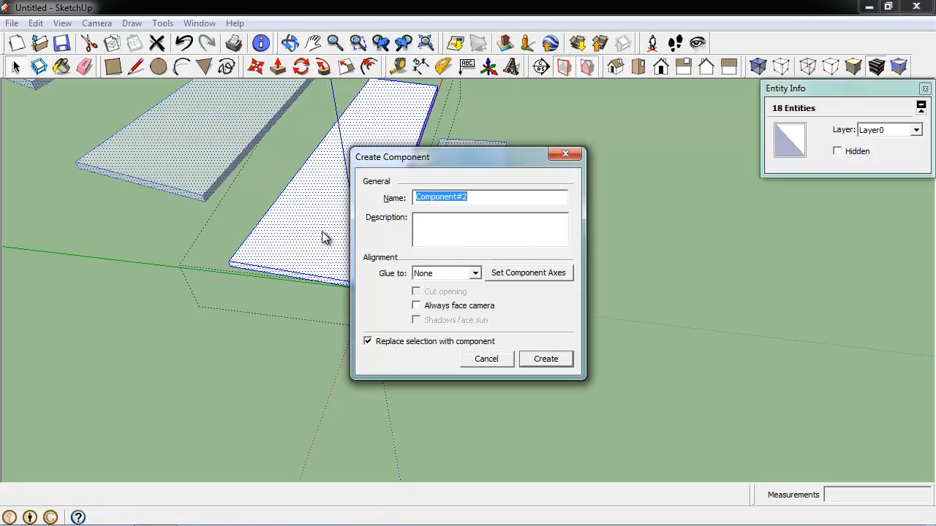
- Make the selected slab geometry a component named Step
type("Step")
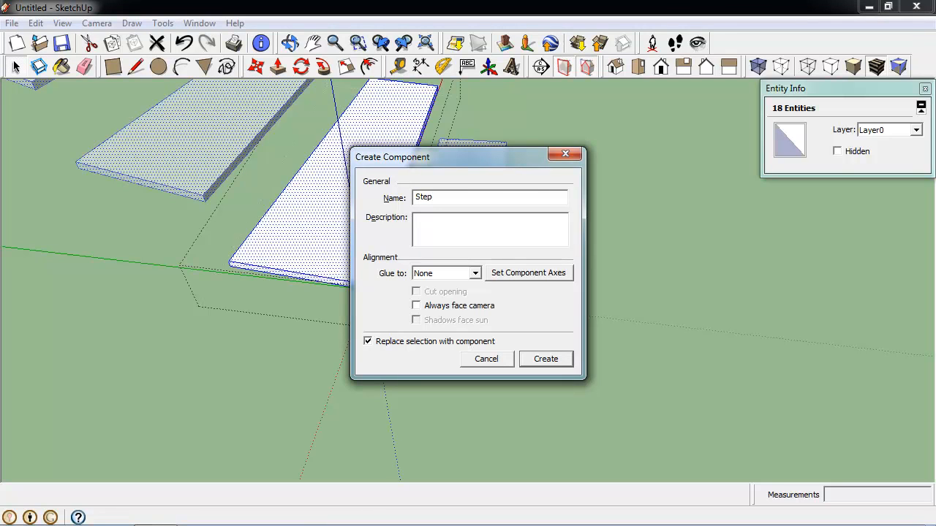
left_click(545, 359)
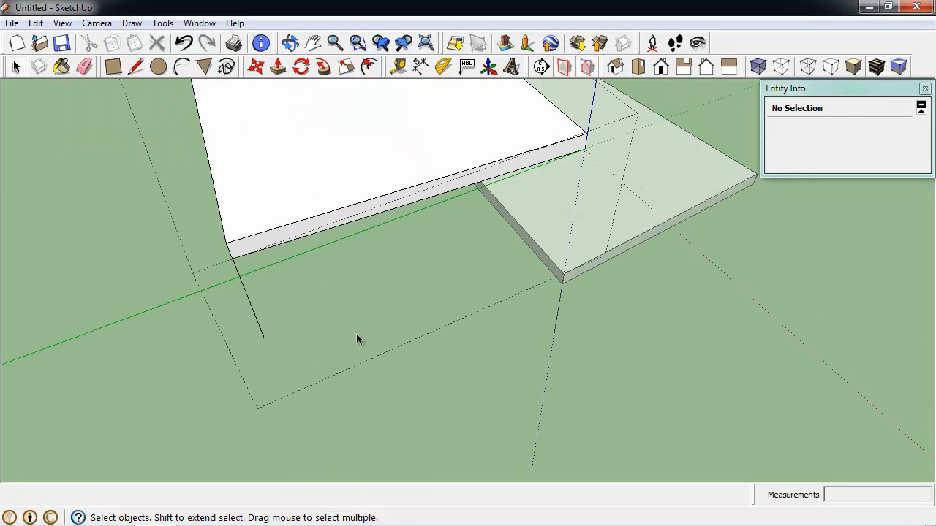
left_click(135, 67)
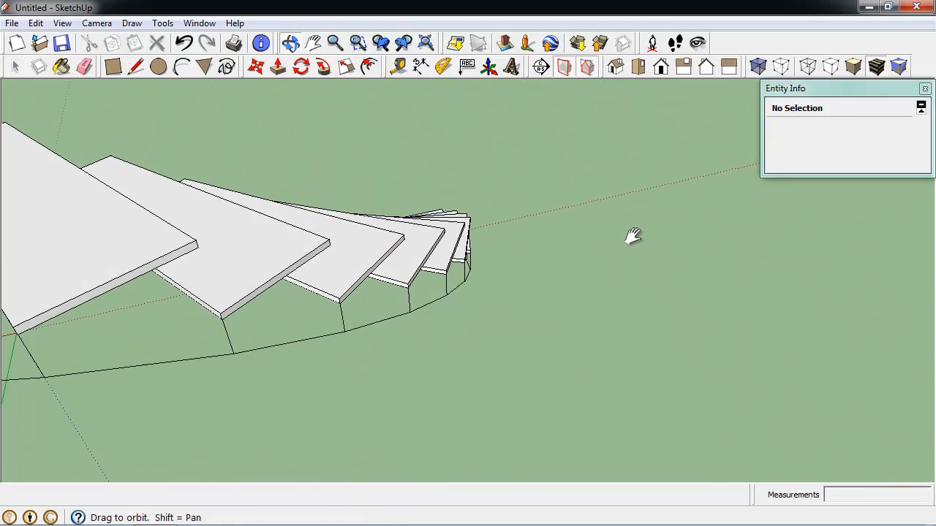
left_click_drag(634, 235, 134, 99)
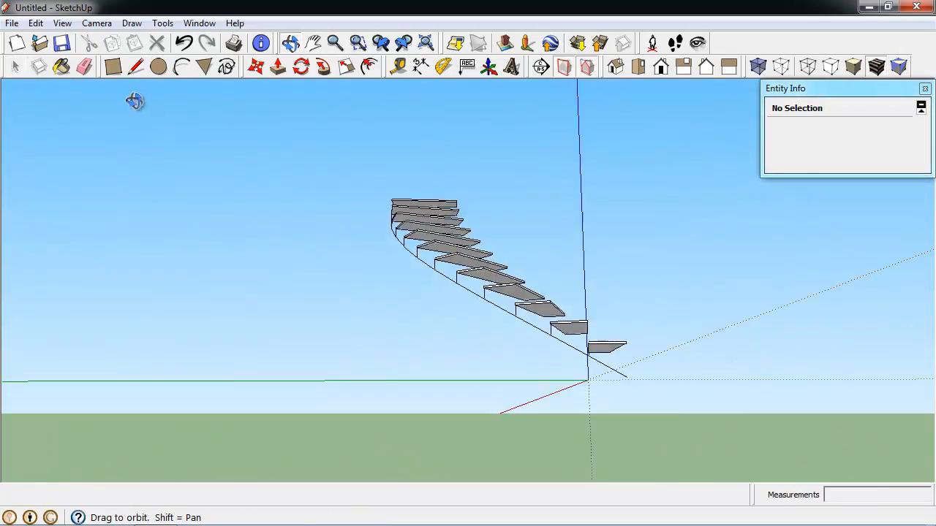
left_click_drag(135, 101, 276, 108)
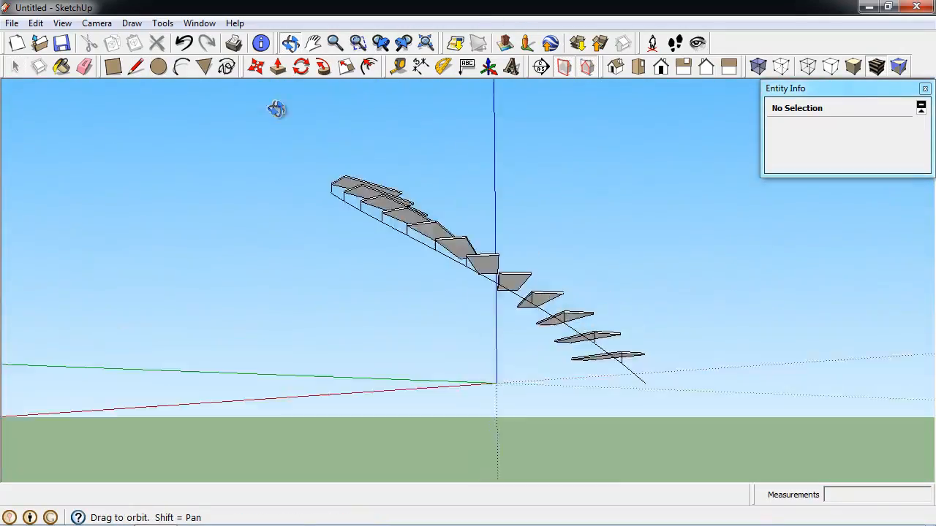
left_click_drag(276, 109, 617, 463)
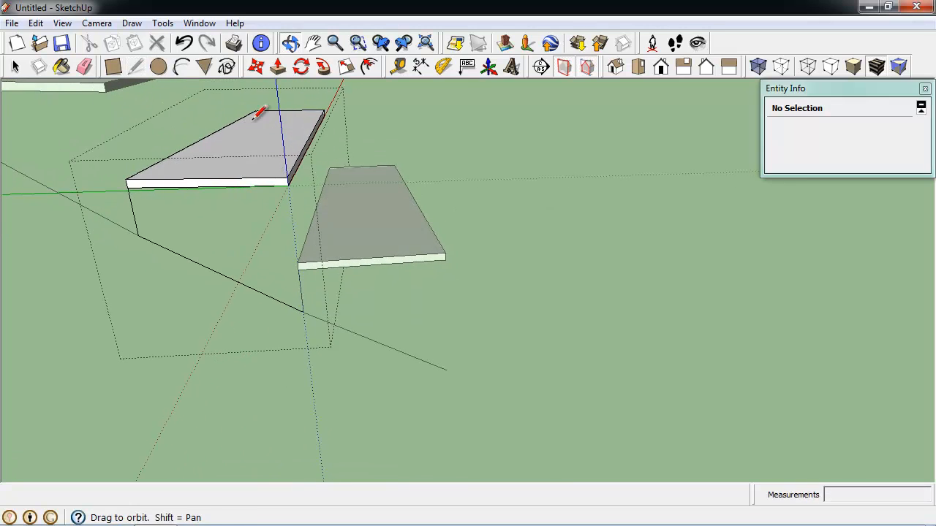
- Draw edges between the step corners to form a sloping stringer face along the inner ends
left_click(287, 178)
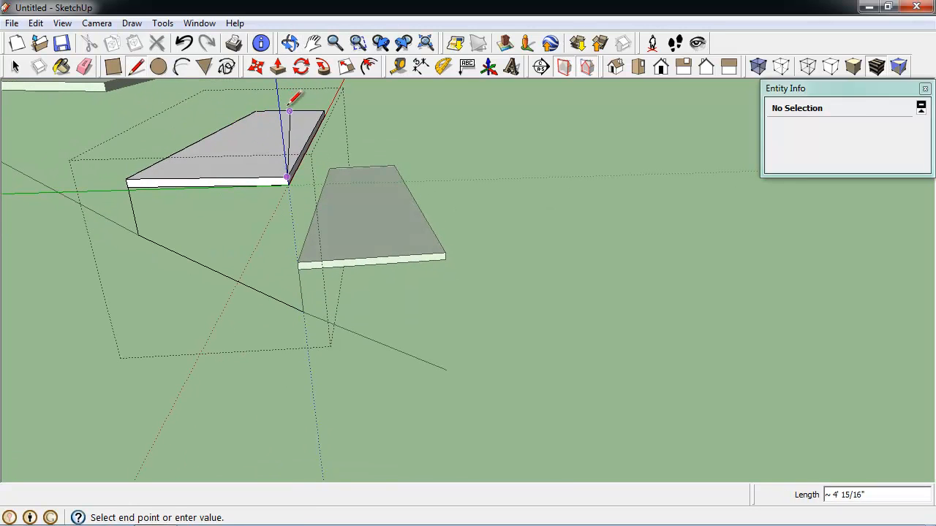
mouse_move(285, 88)
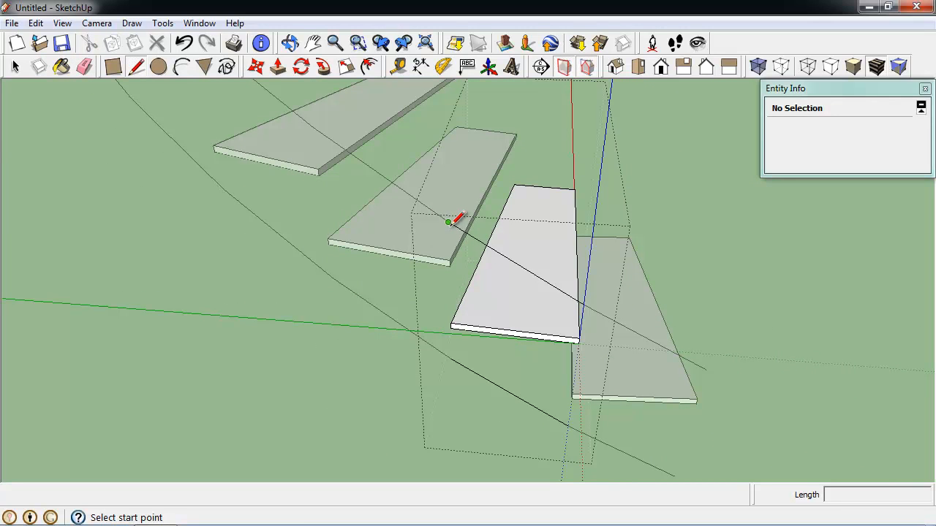
mouse_move(447, 222)
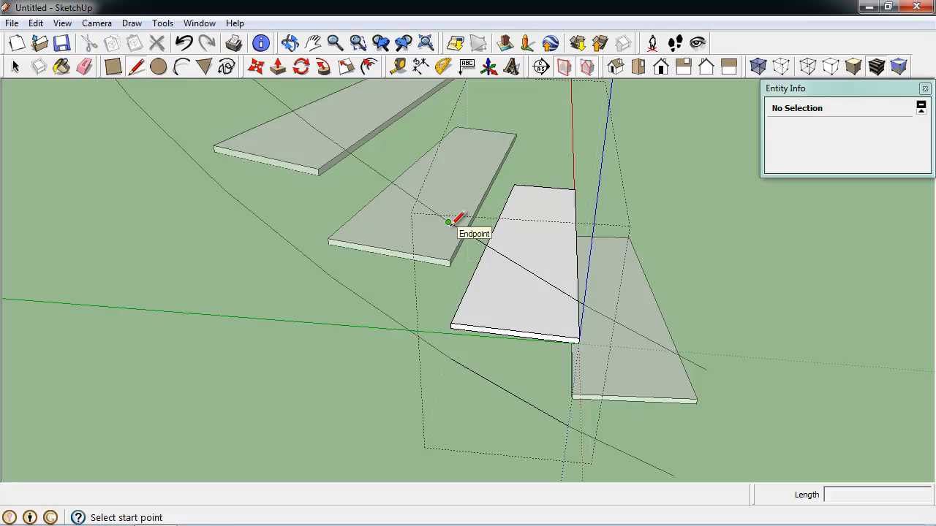
left_click(448, 222)
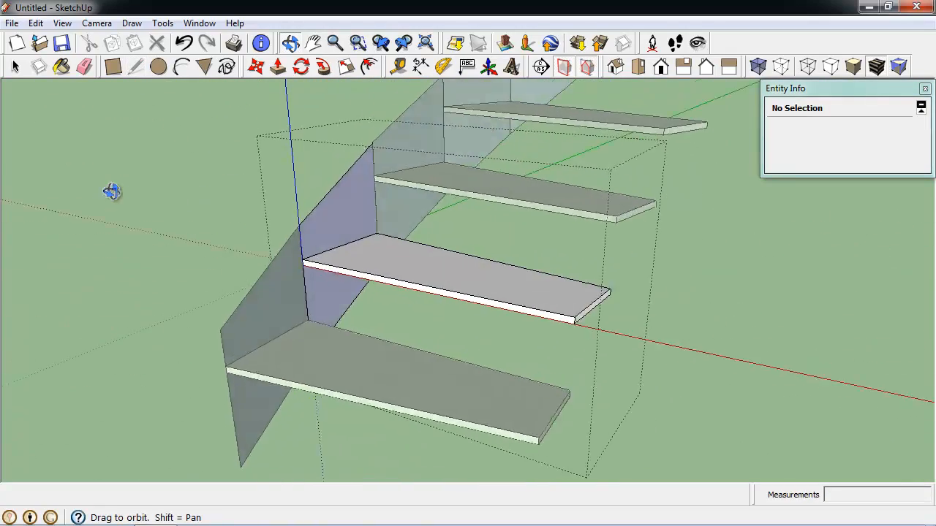
- Push/Pull each stringer face to about 1 5/16" thick, forming a solid curving band
left_click_drag(112, 192, 676, 284)
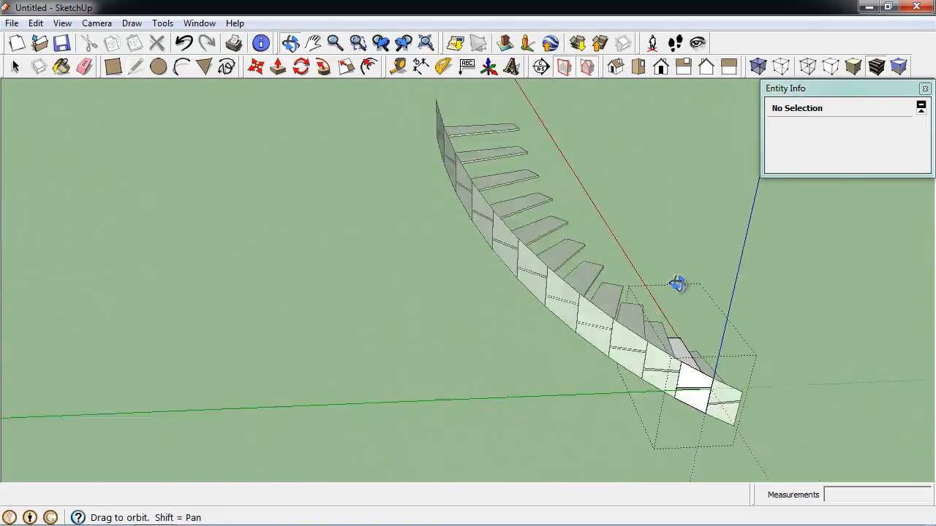
left_click_drag(675, 284, 480, 232)
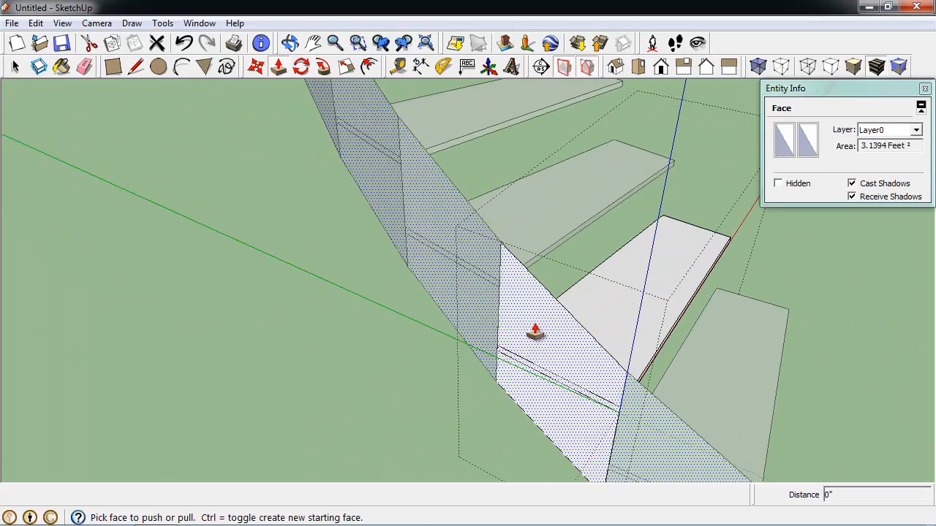
left_click_drag(535, 331, 427, 388)
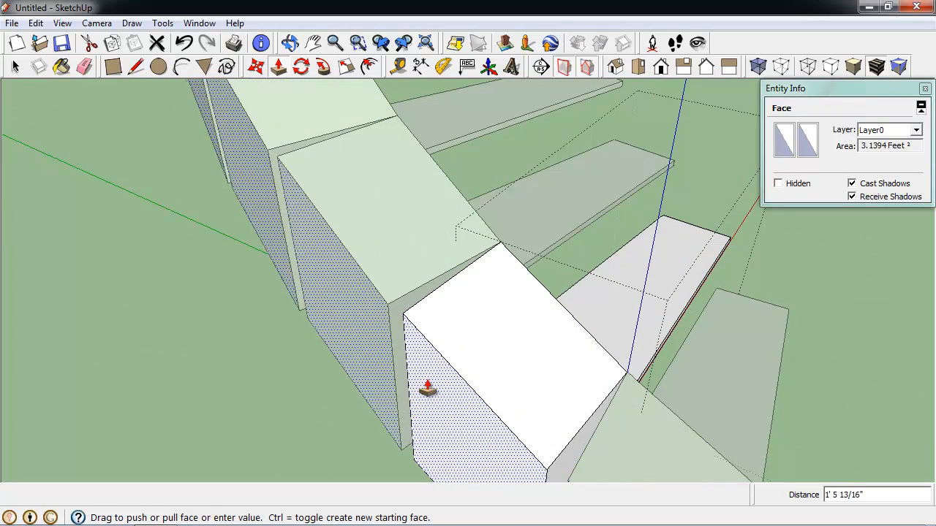
left_click_drag(427, 386, 505, 306)
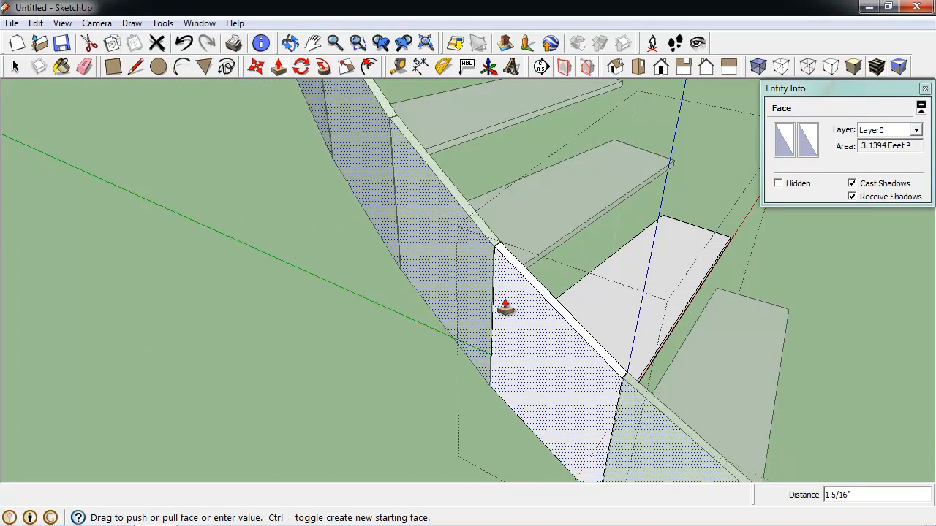
left_click_drag(504, 307, 387, 380)
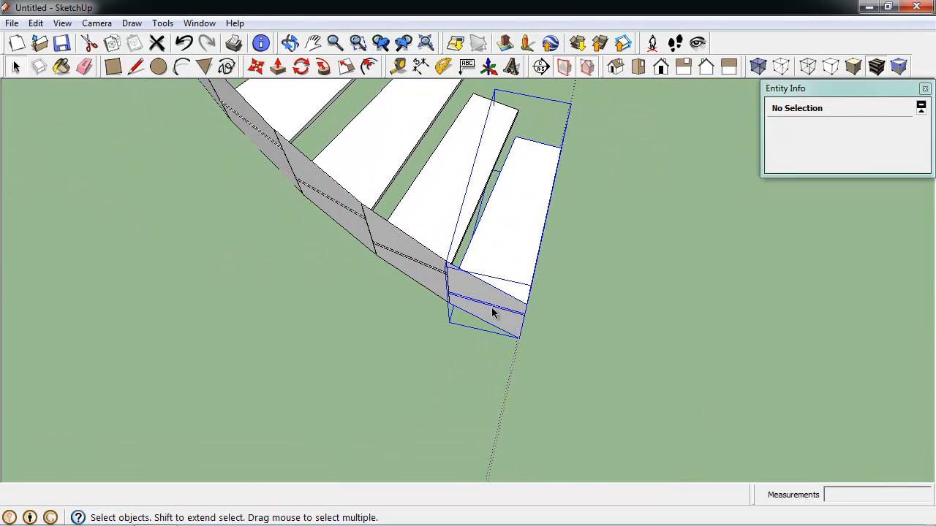
- Draw a 1" edge down from the step corner and trace edges along the stringer's underside
left_click(490, 314)
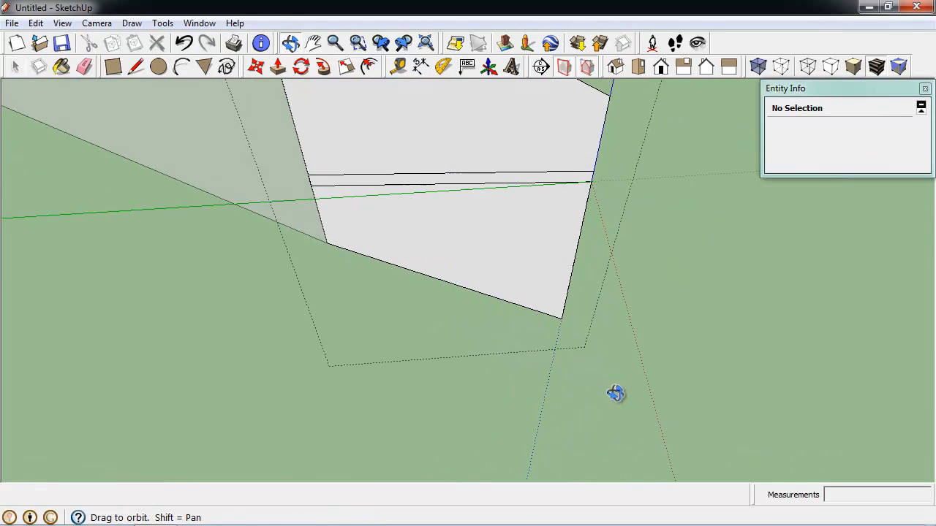
left_click(134, 67)
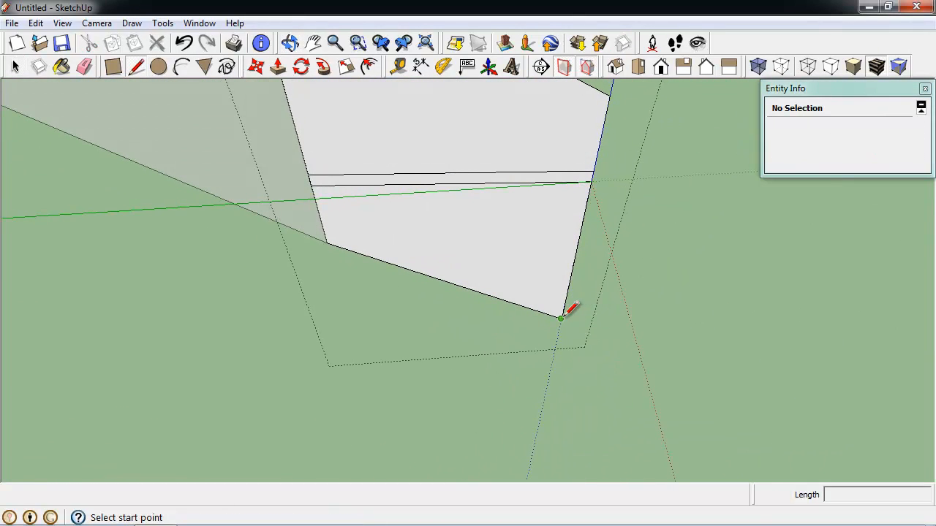
mouse_move(598, 402)
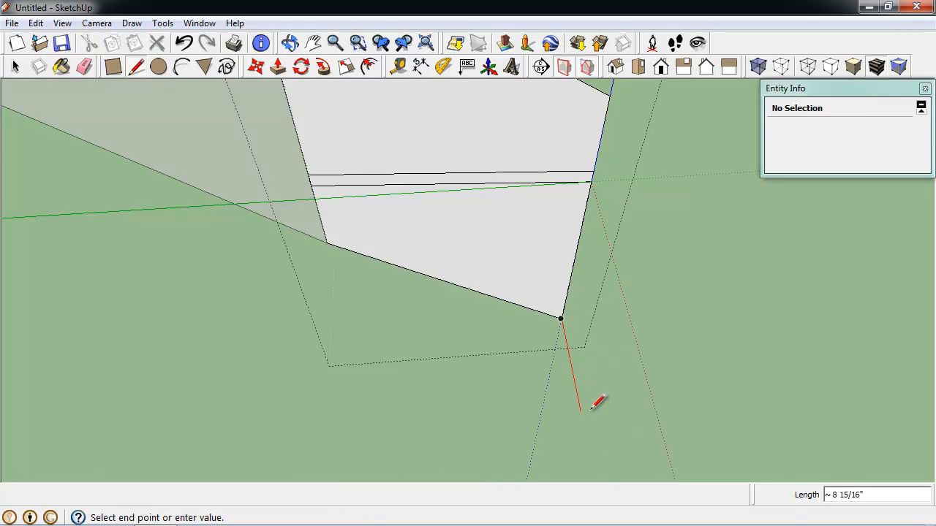
mouse_move(598, 403)
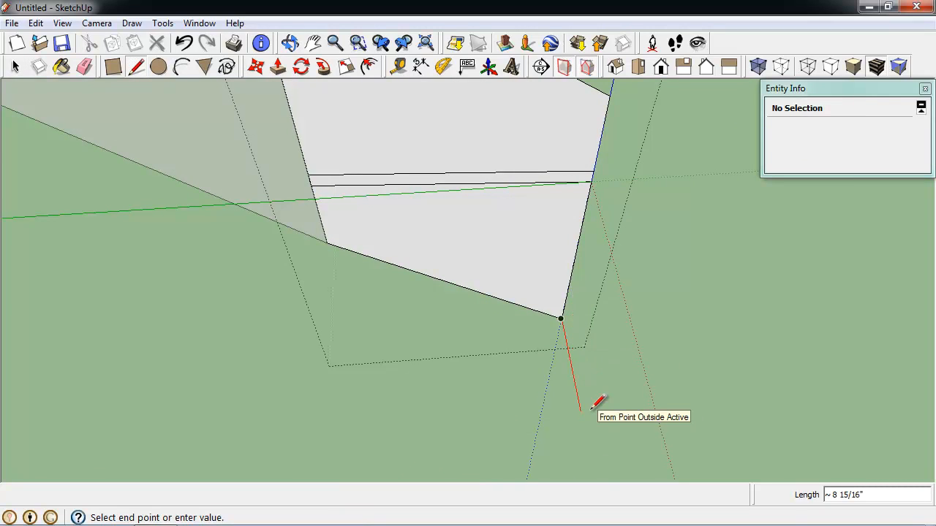
type("1' 9")
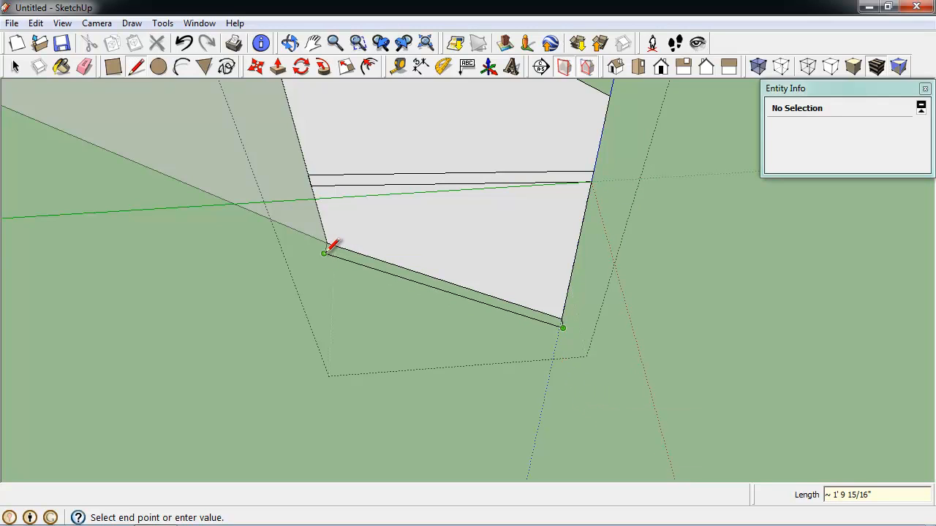
mouse_move(333, 247)
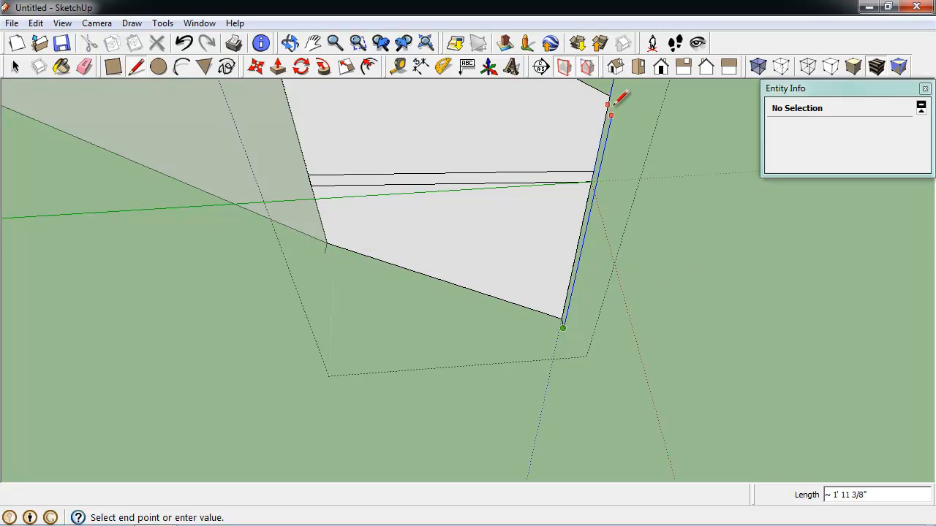
type("2'")
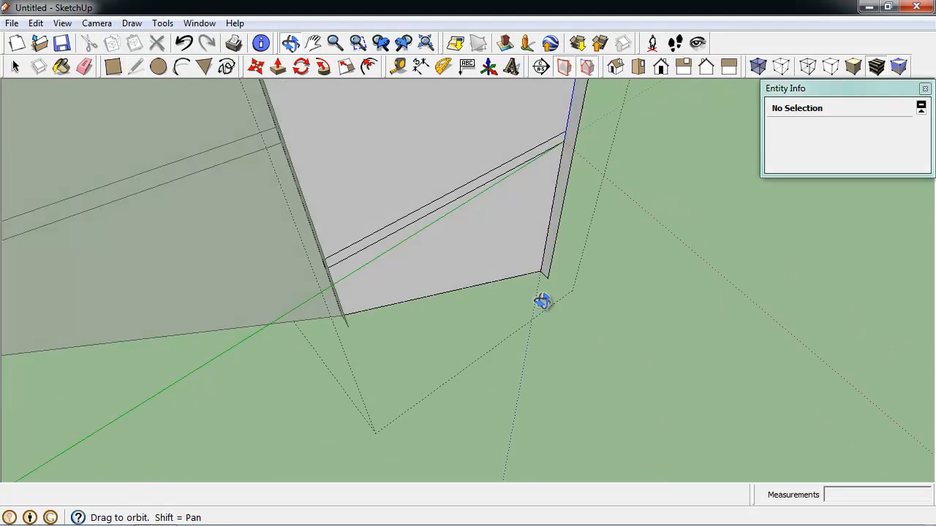
left_click_drag(544, 302, 508, 271)
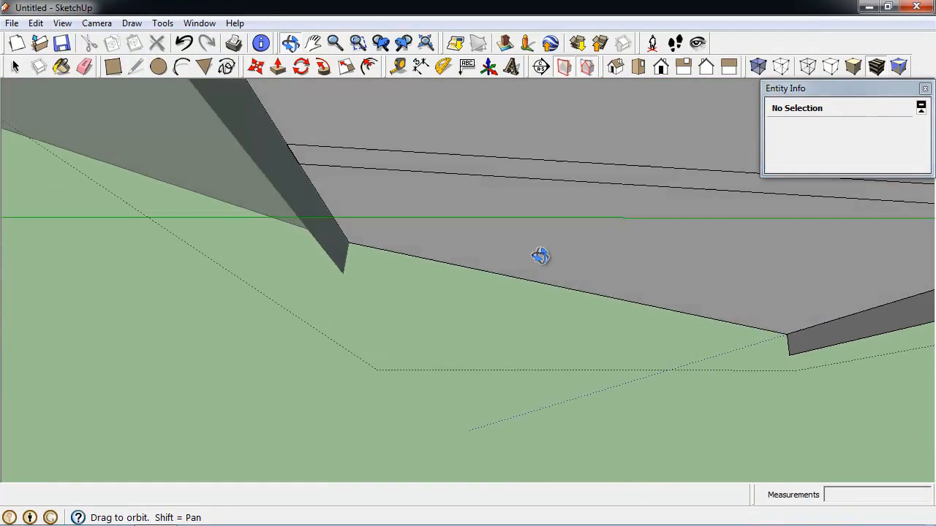
left_click(135, 67)
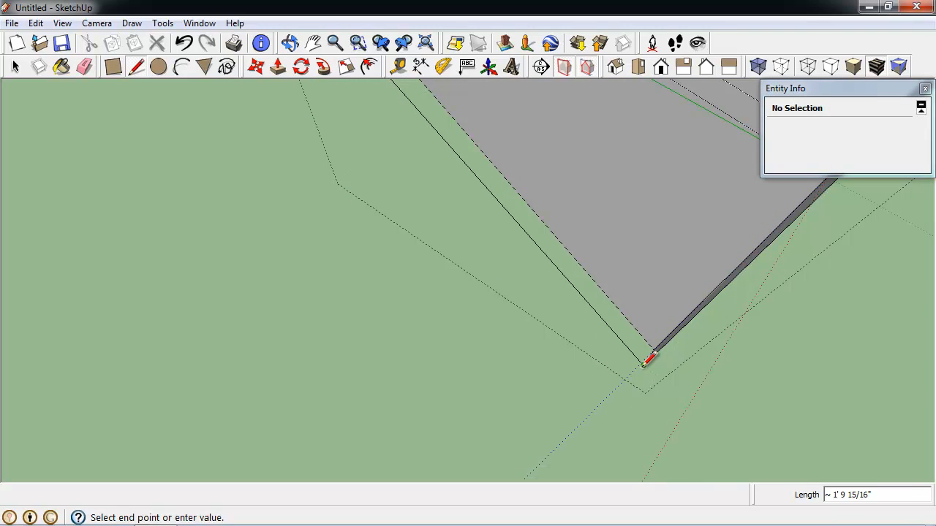
mouse_move(646, 363)
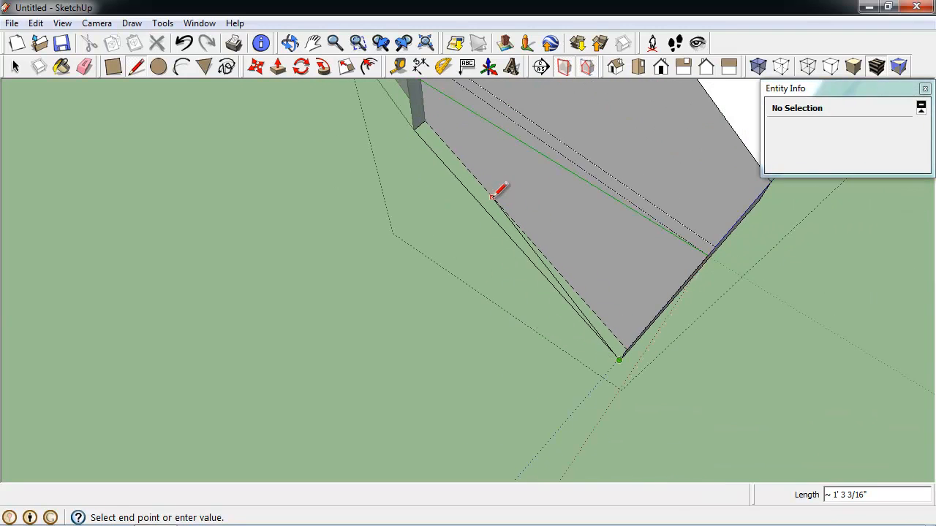
- Close the stringer's bottom edge, soften the panel seam, and select the stringer's top strip
left_click(620, 360)
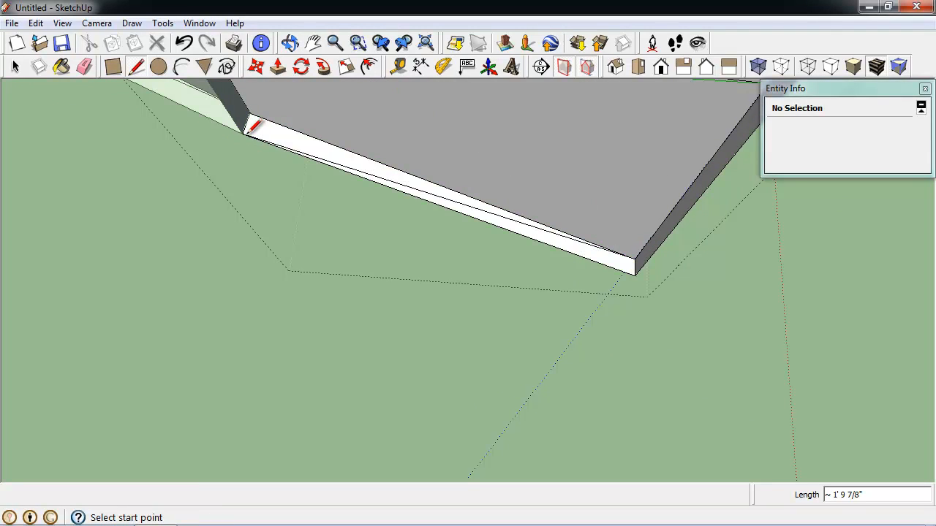
mouse_move(454, 198)
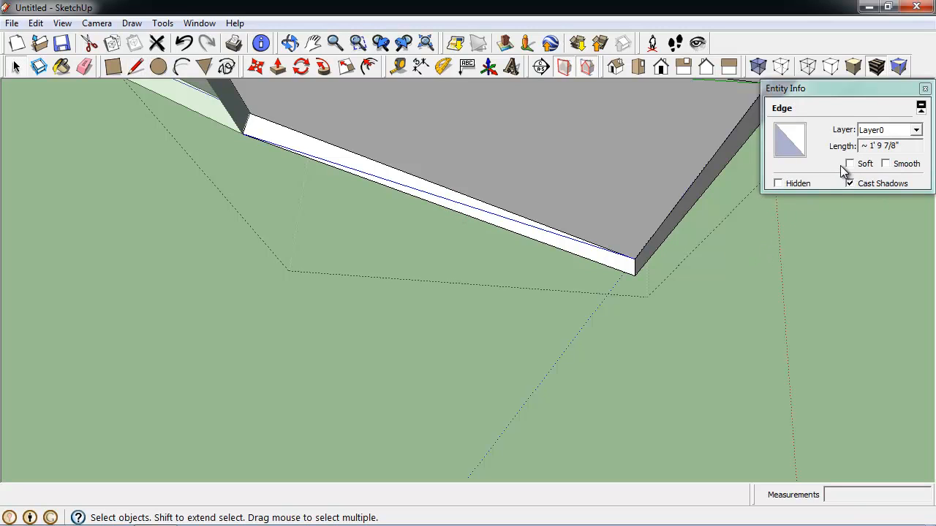
left_click(849, 164)
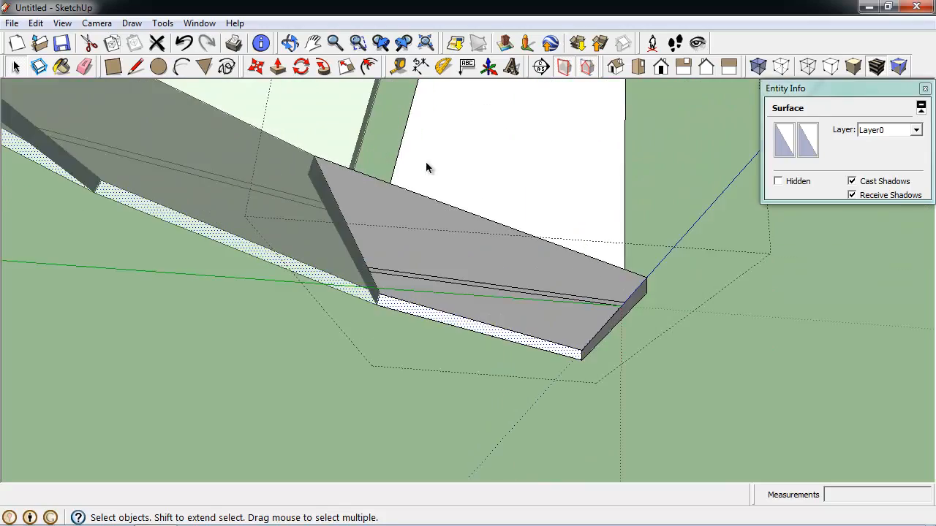
left_click_drag(426, 168, 524, 290)
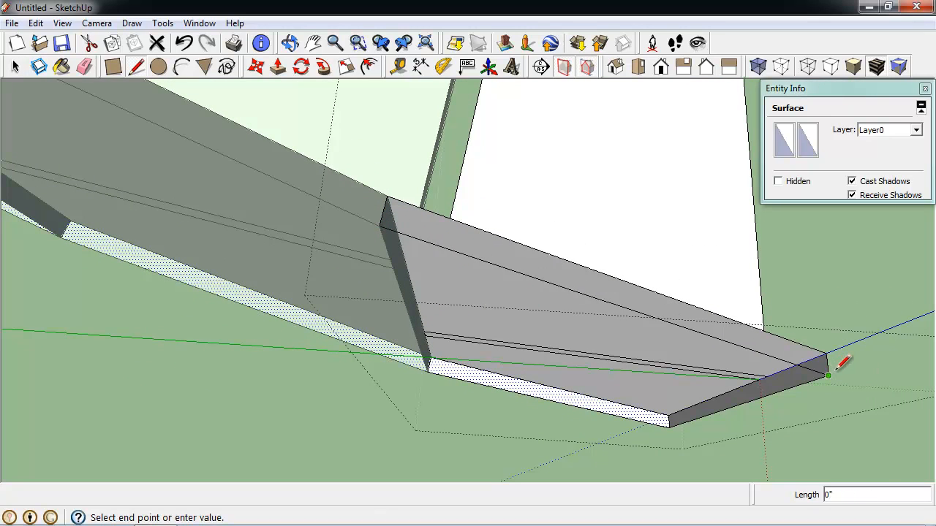
mouse_move(372, 241)
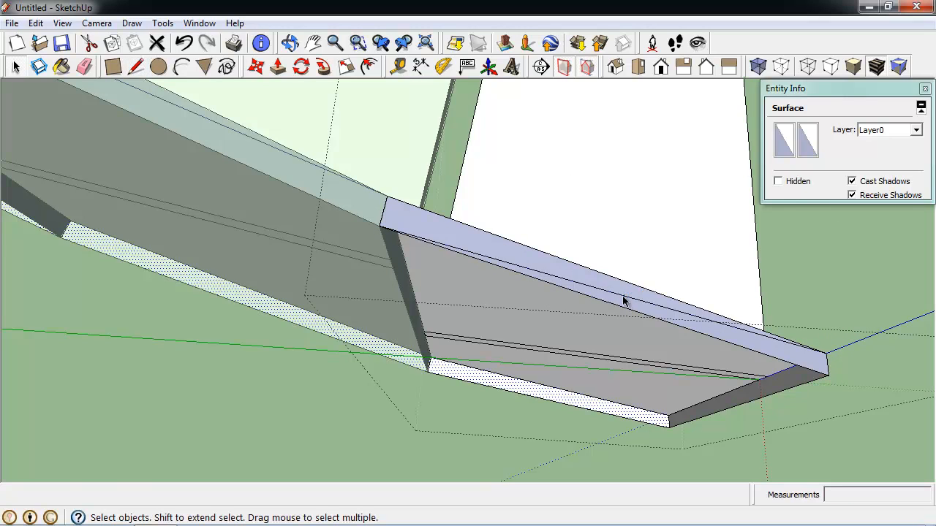
left_click(626, 302)
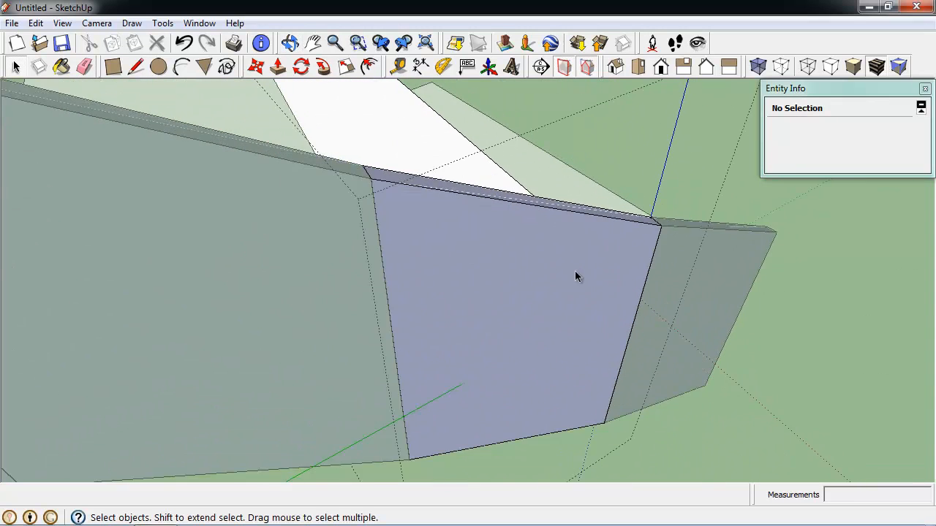
- In Model Info > Components, set component editing to hide the rest of the model
left_click(199, 23)
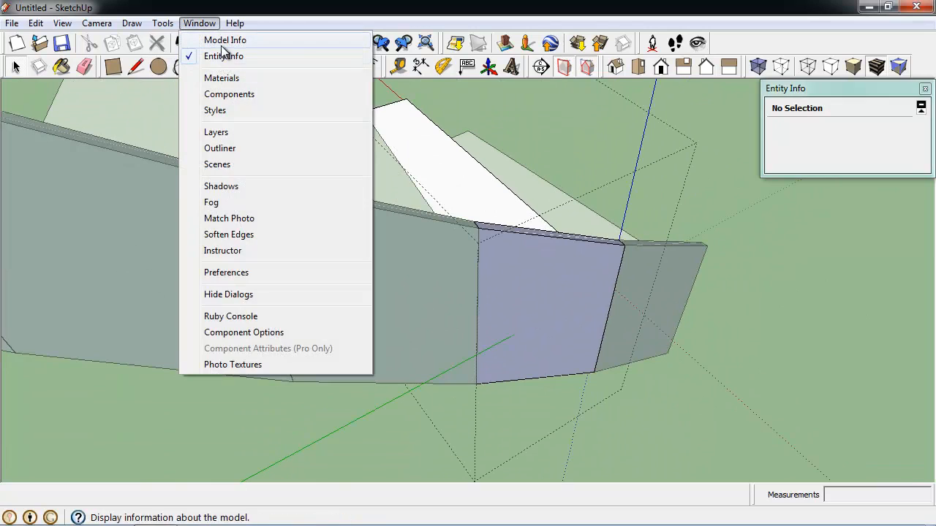
left_click(225, 41)
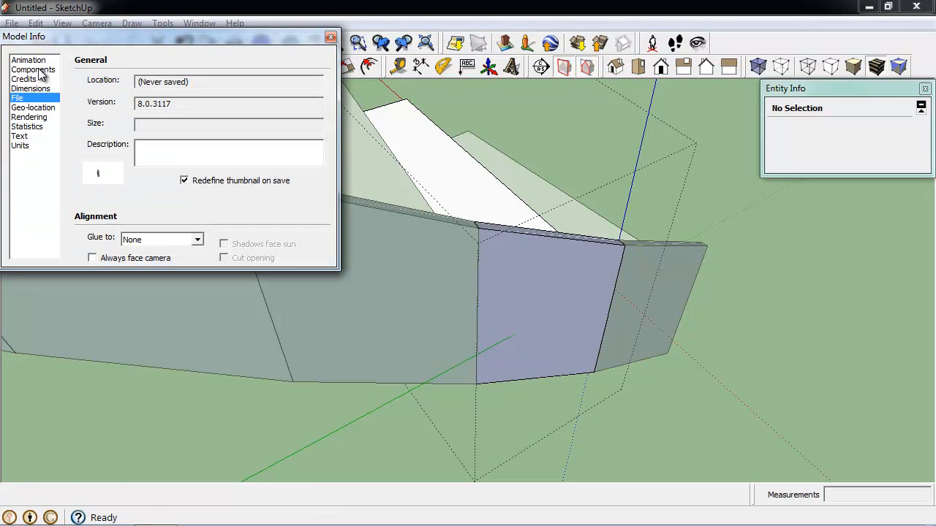
left_click(32, 71)
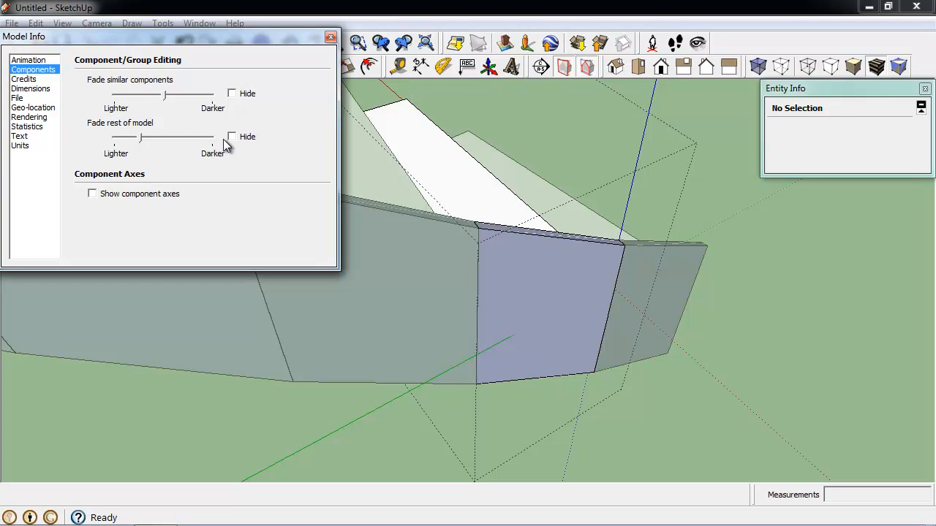
left_click(230, 138)
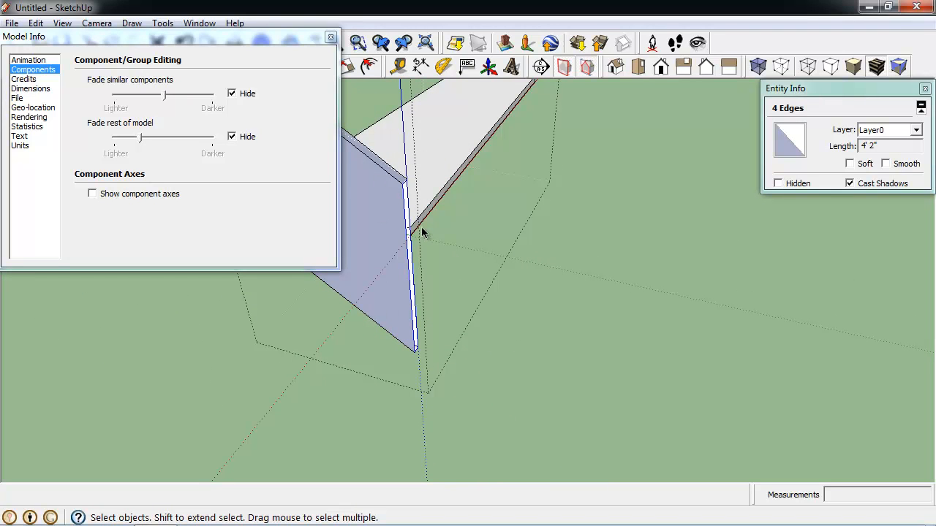
- Set Soft and Smooth on the stringer edges at both ends of the isolated step
left_click(850, 164)
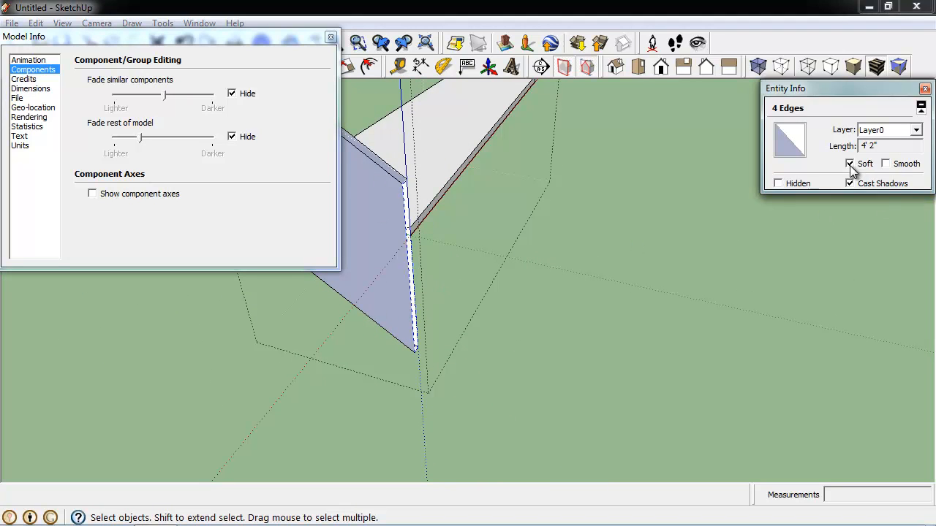
left_click(778, 183)
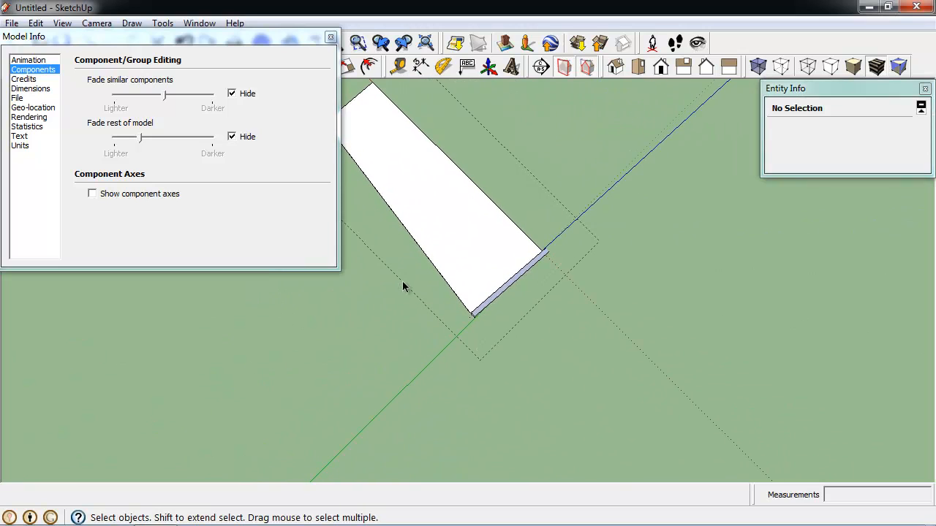
left_click_drag(403, 285, 497, 377)
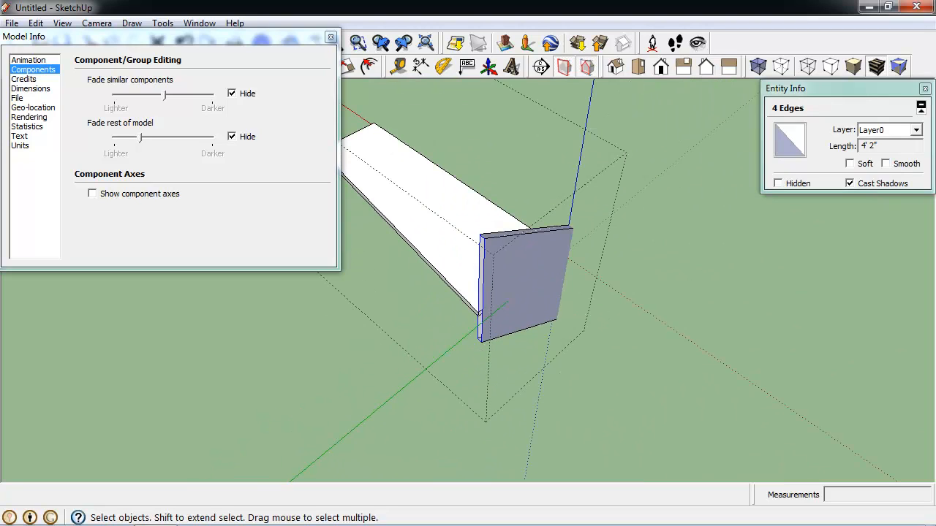
left_click(849, 164)
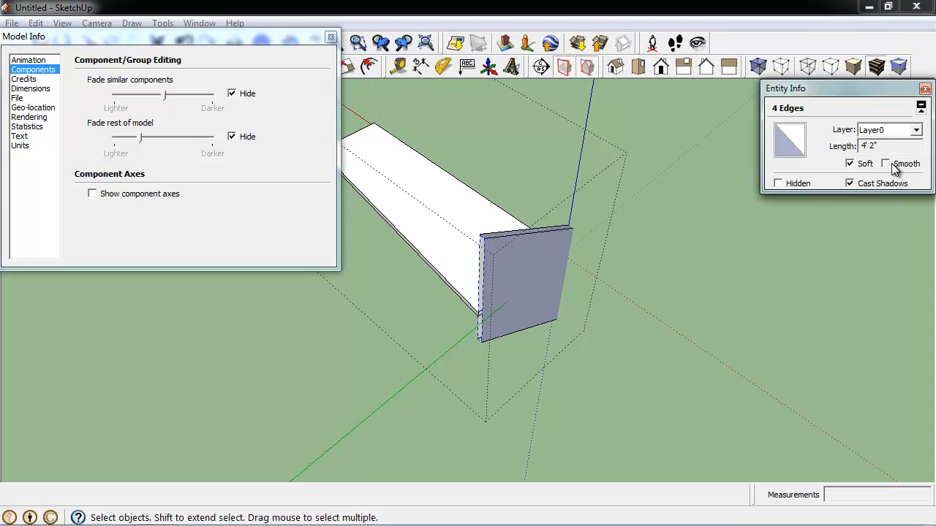
left_click(719, 275)
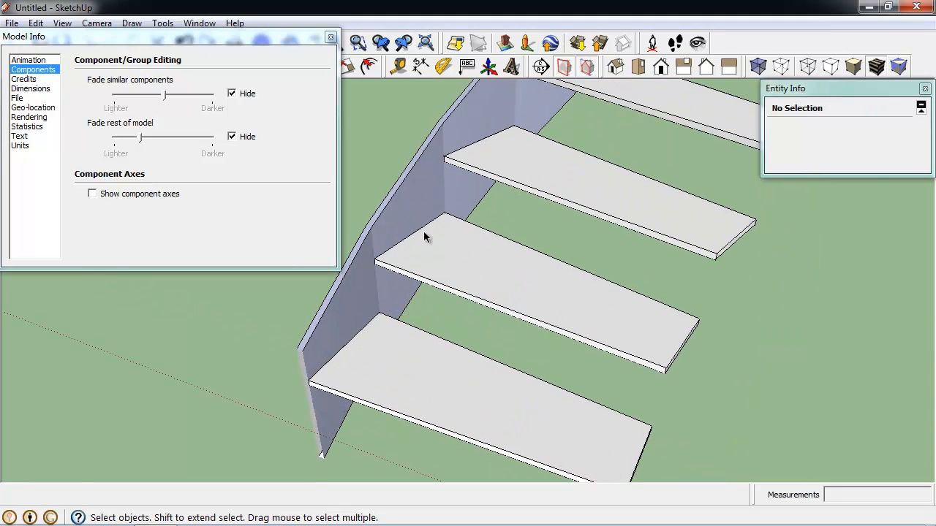
left_click_drag(427, 237, 287, 366)
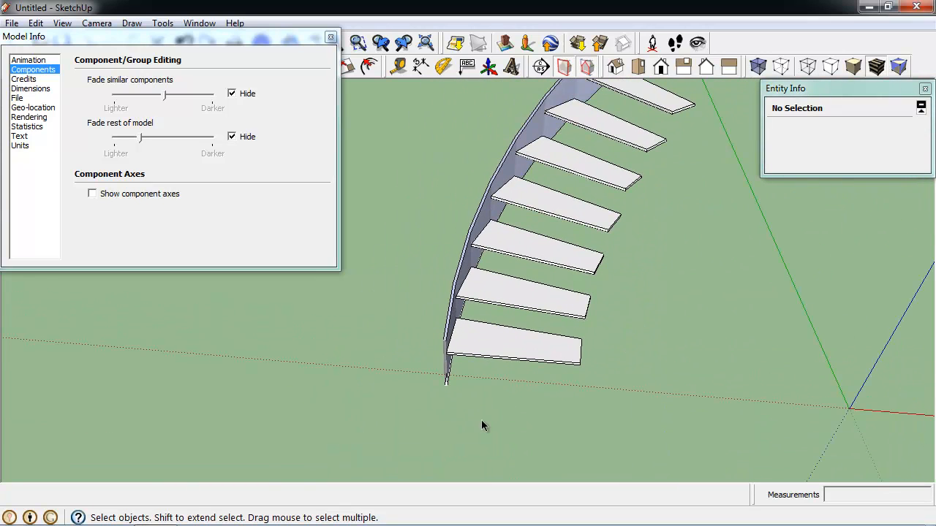
mouse_move(439, 362)
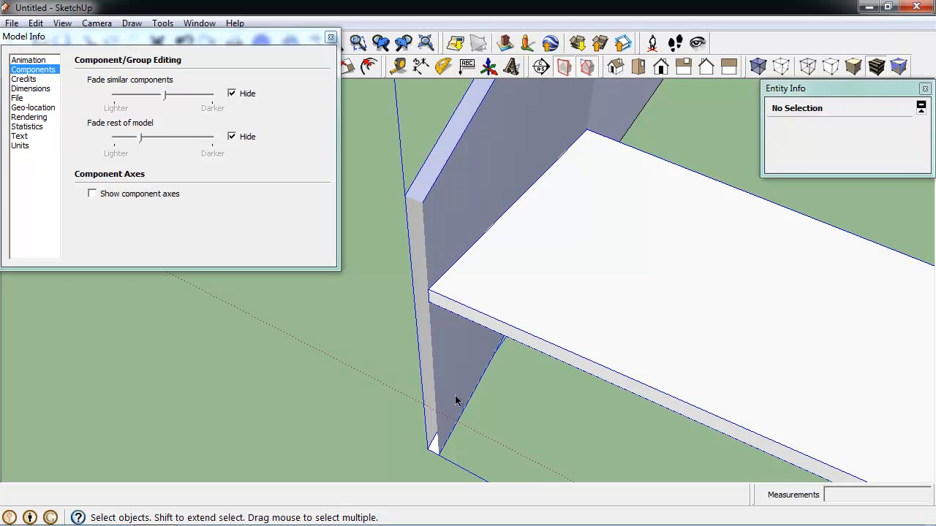
left_click(460, 374)
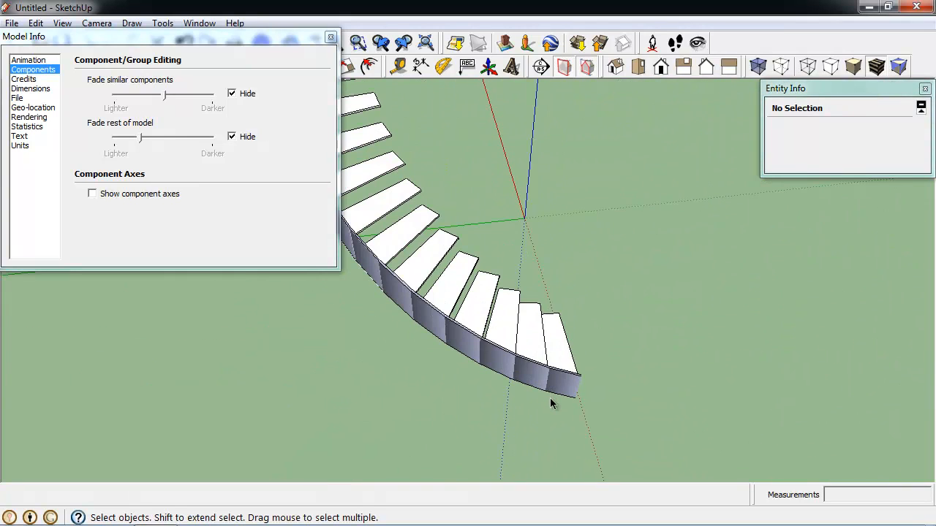
- Close Model Info and draw a vertical line down from a step corner along the stringer
left_click(519, 400)
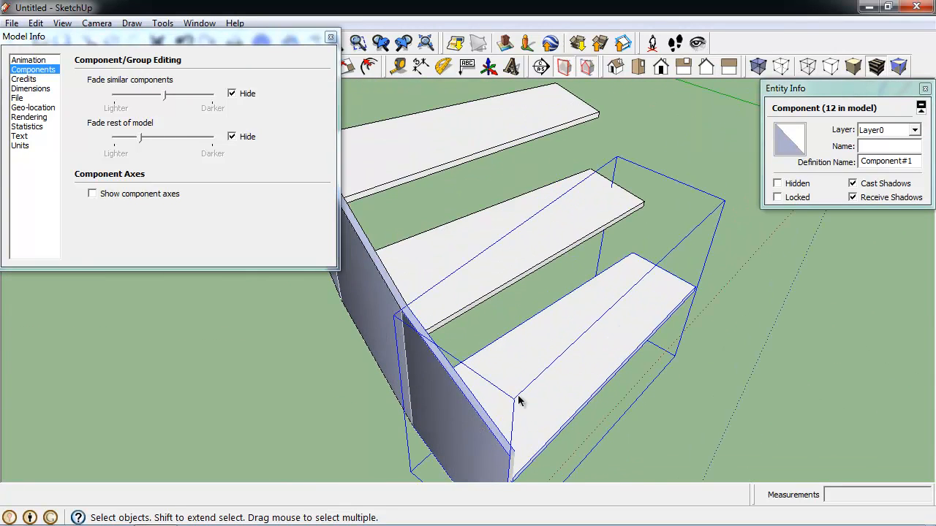
mouse_move(775, 343)
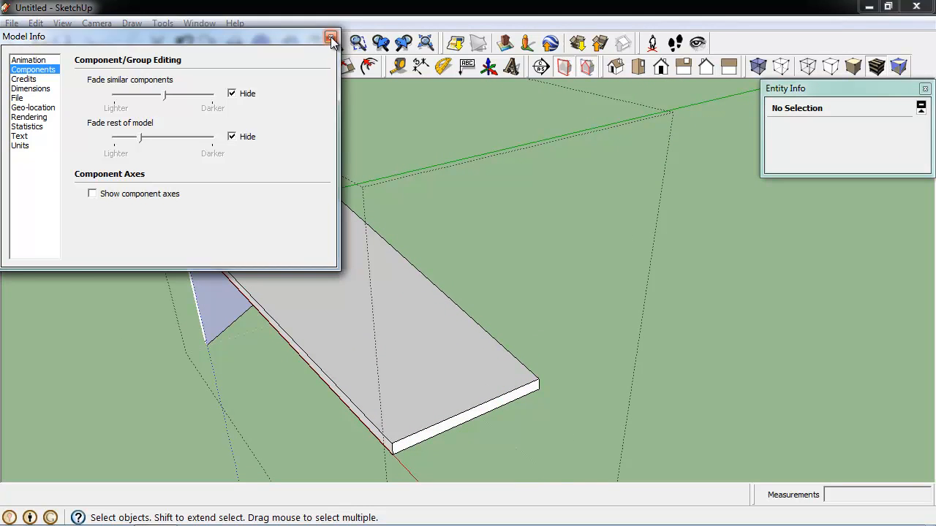
left_click(330, 38)
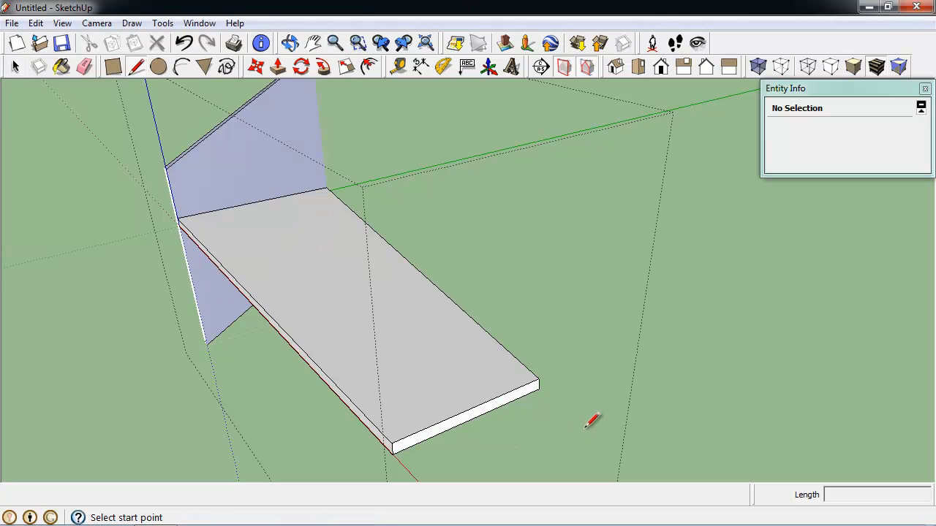
left_click(538, 389)
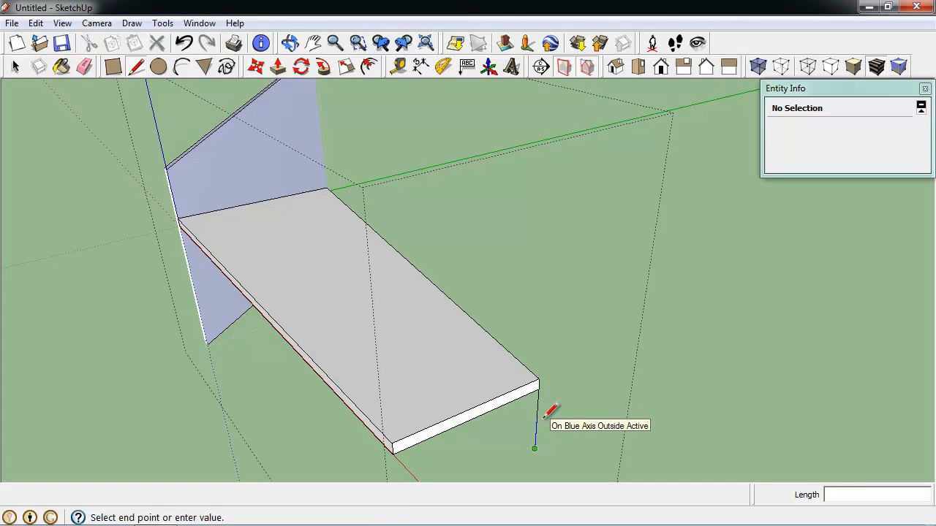
left_click(199, 23)
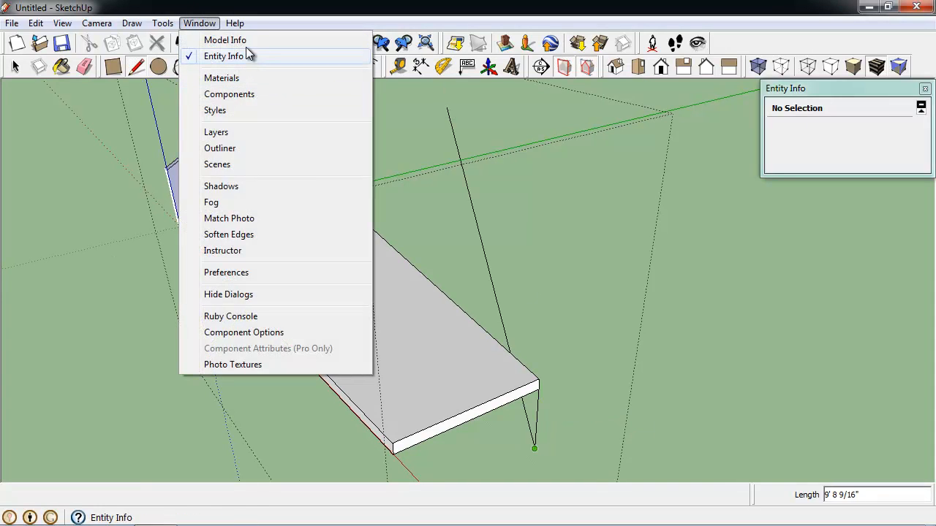
left_click(226, 41)
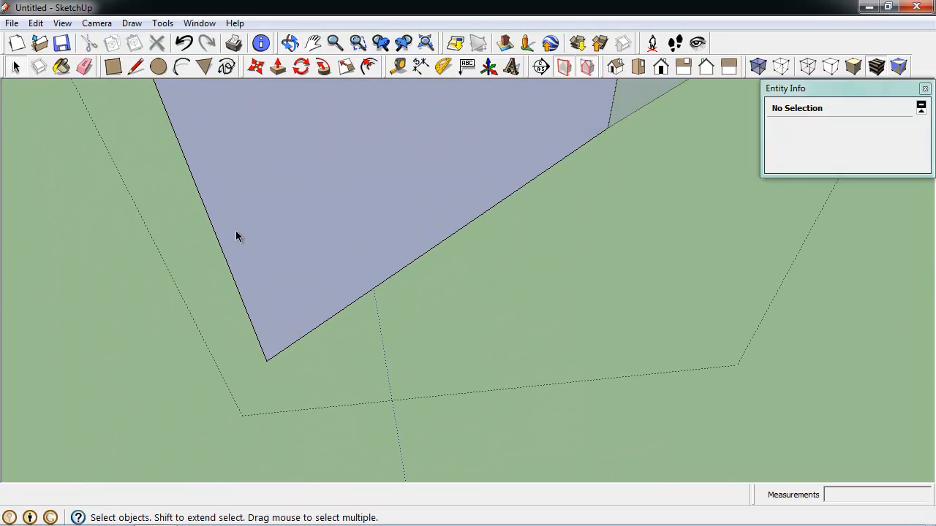
left_click(134, 68)
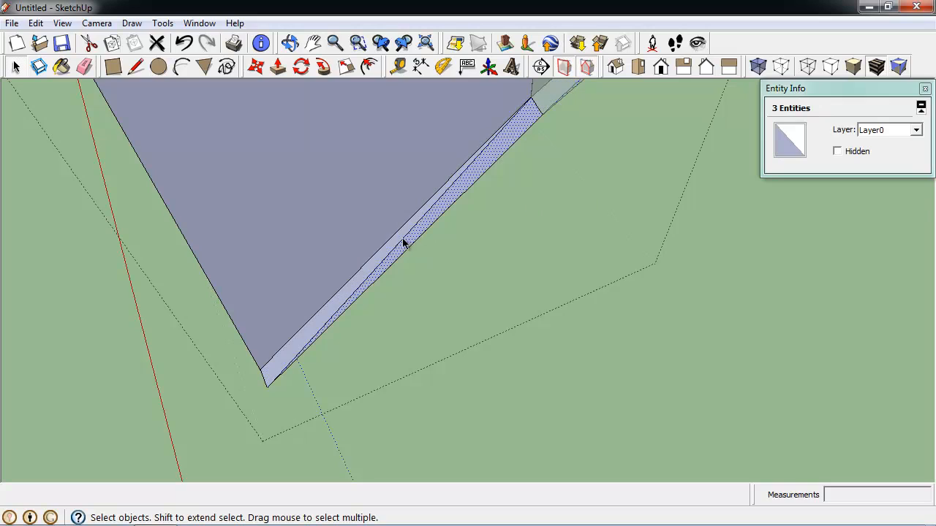
- Smooth an edge along the stringer bottom and start a line at the stringer corner
left_click(406, 246)
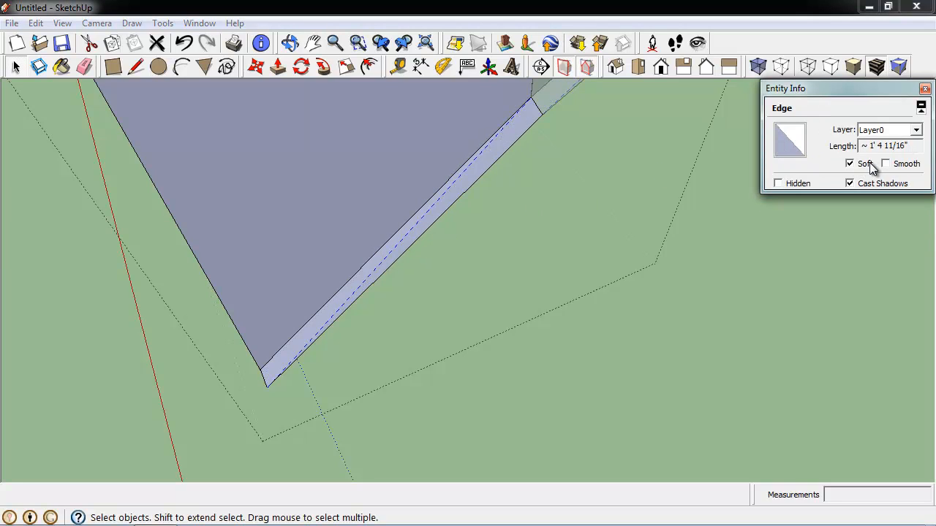
left_click(886, 164)
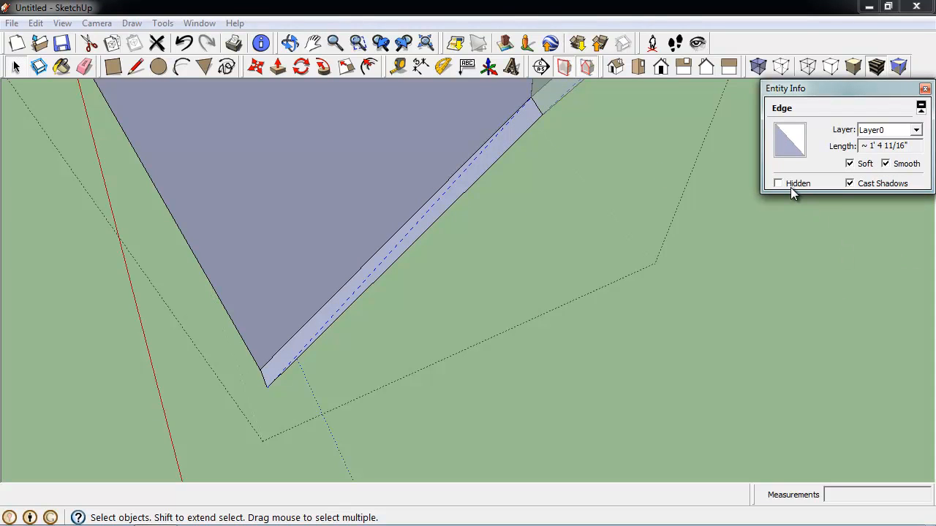
left_click(350, 199)
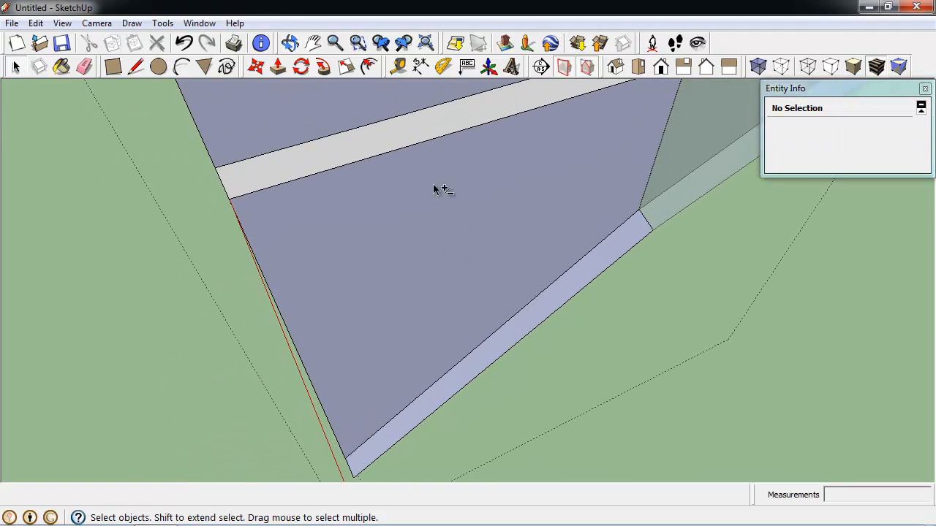
left_click(291, 42)
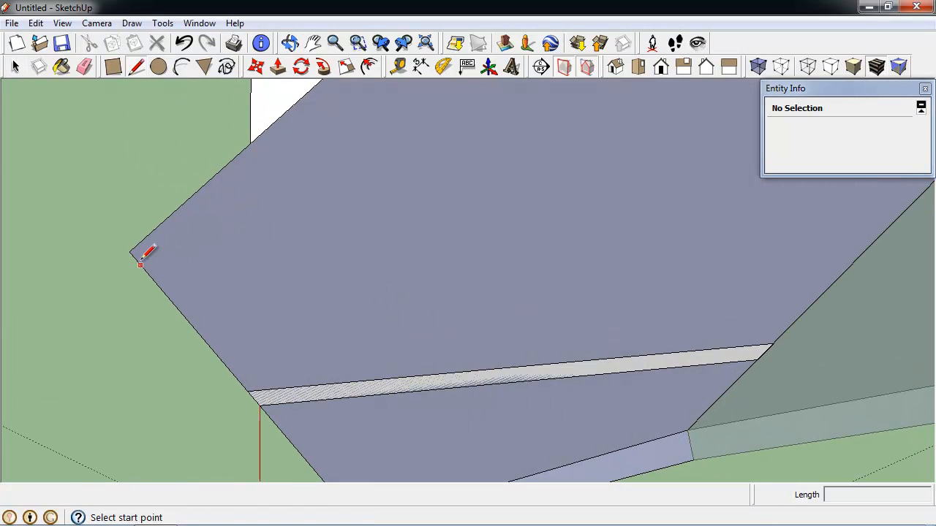
left_click(129, 251)
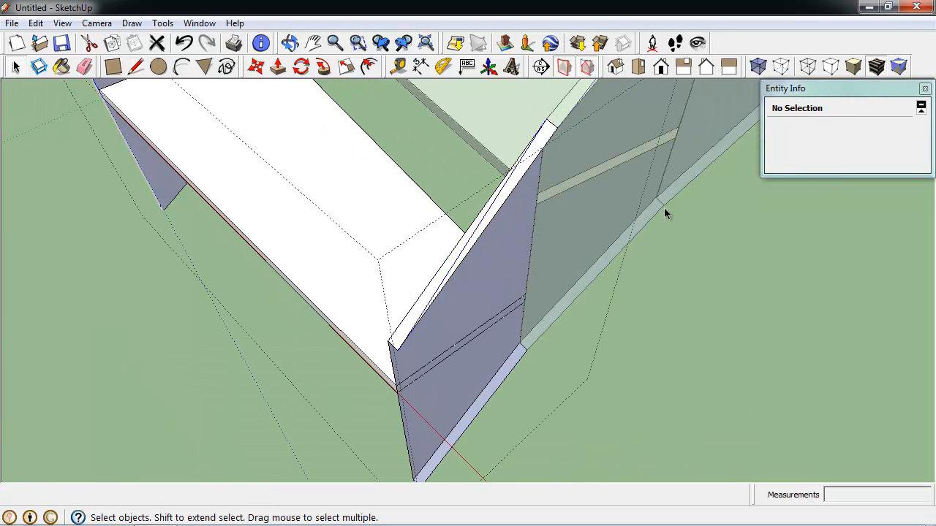
- Smooth a further seam edge on the stringer so the panel surface reads seamless
left_click(661, 204)
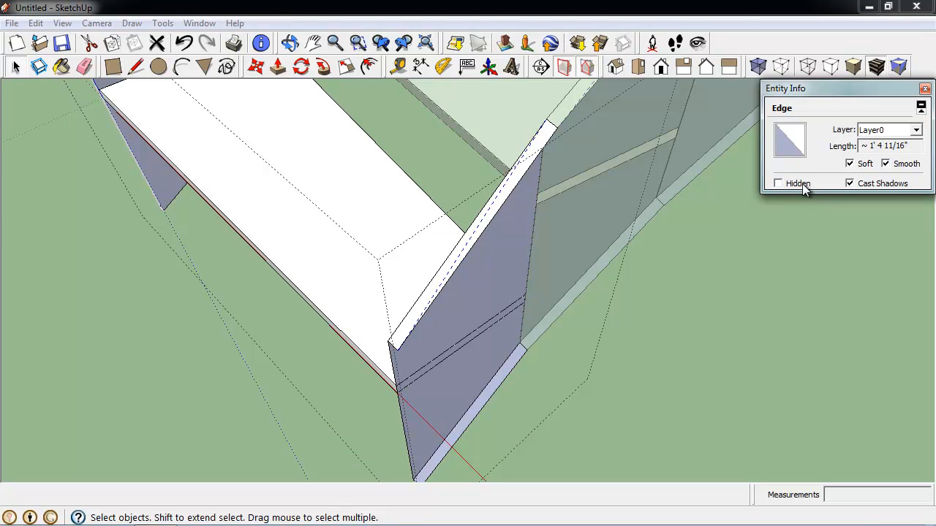
left_click(525, 366)
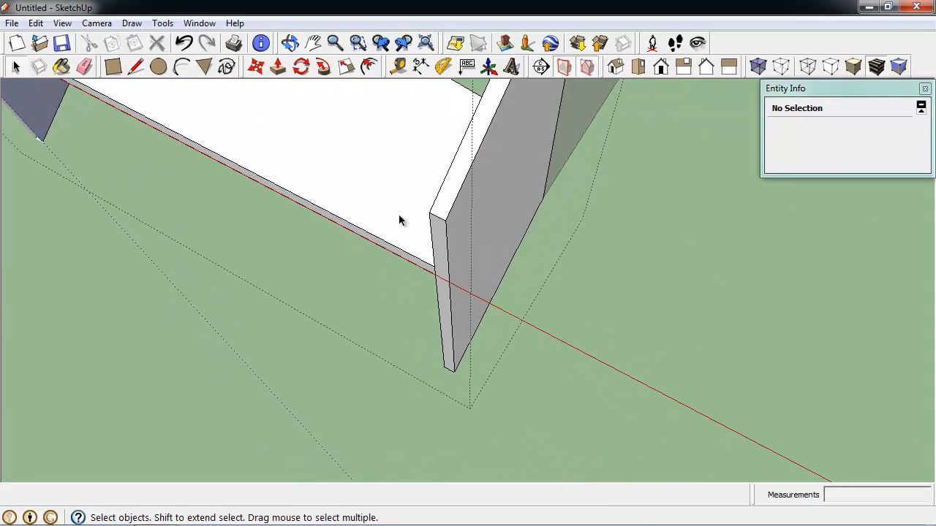
left_click(446, 293)
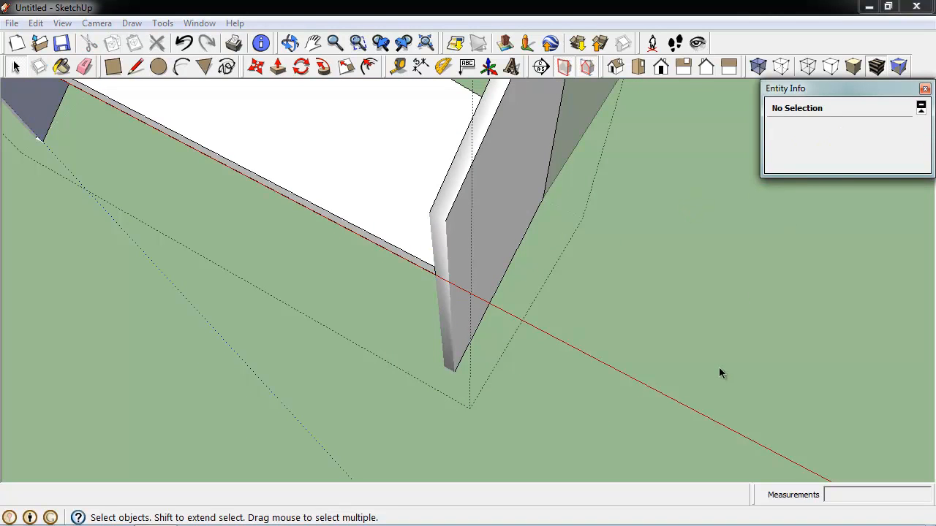
left_click(290, 43)
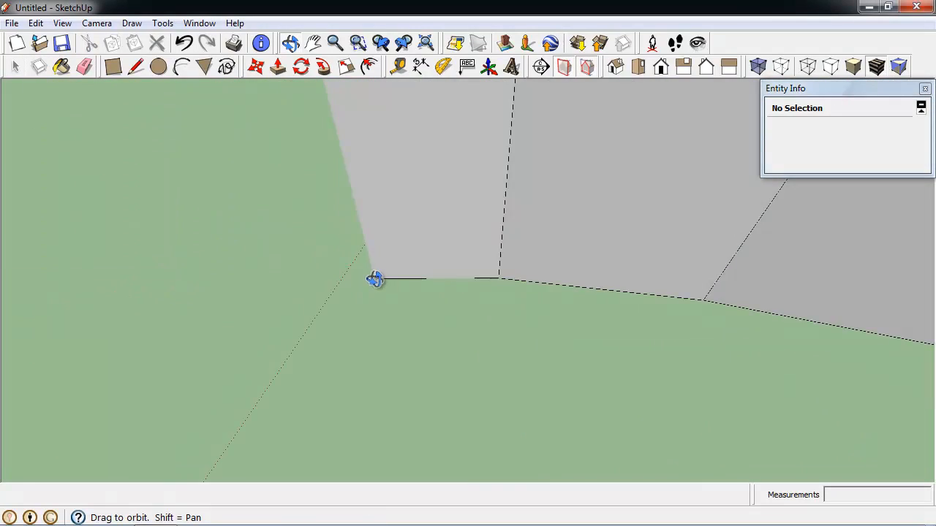
- Set Fade similar components to Hide in Model Info, then select every step of the staircase
left_click_drag(375, 279, 408, 284)
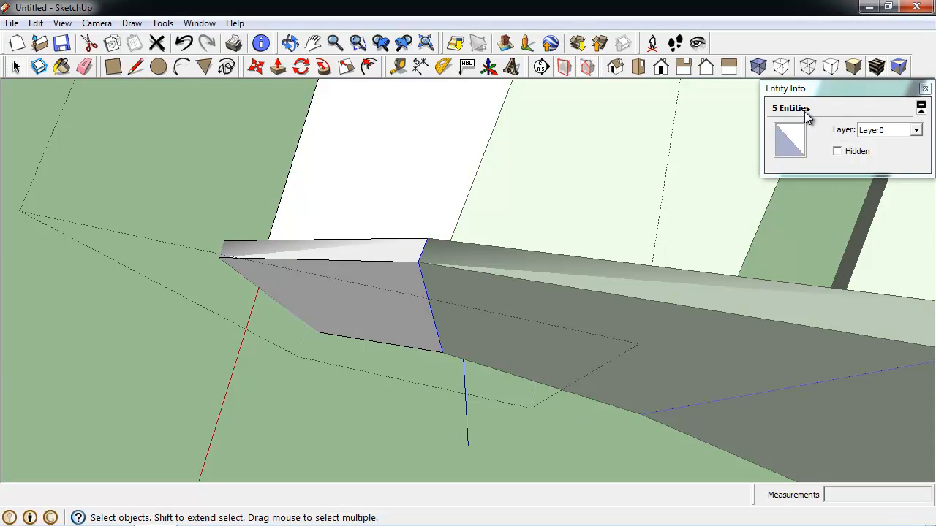
mouse_move(500, 292)
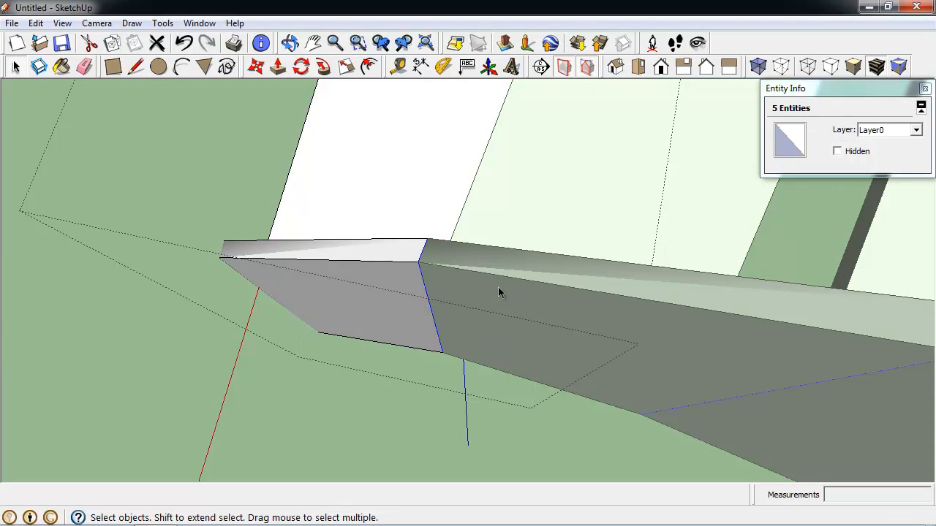
mouse_move(433, 251)
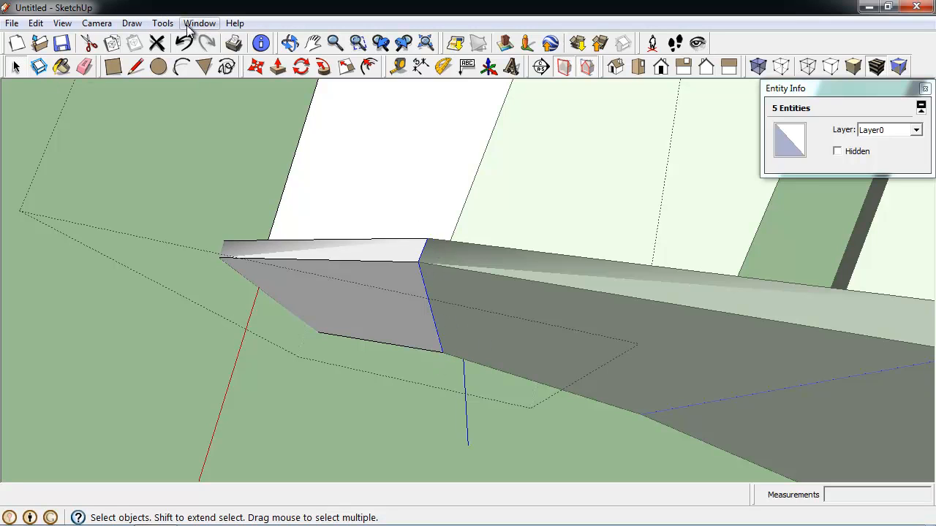
left_click(199, 24)
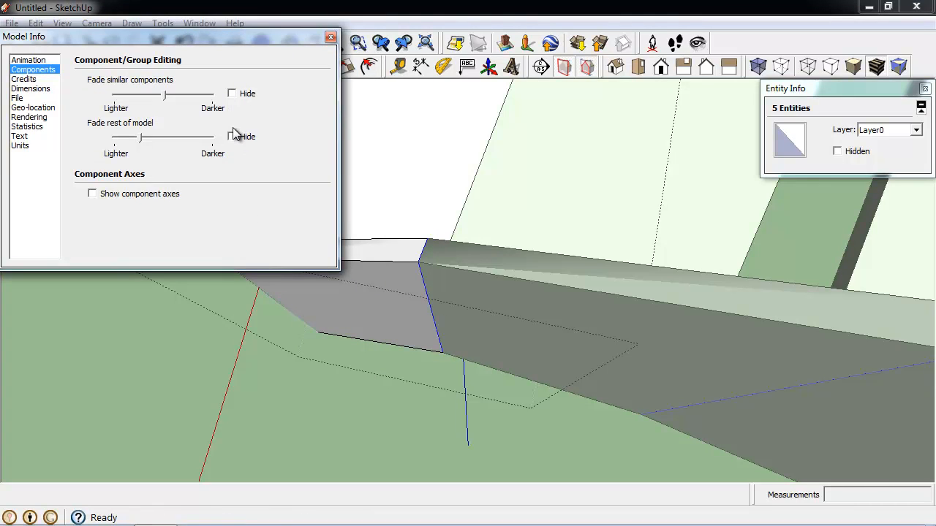
left_click(231, 93)
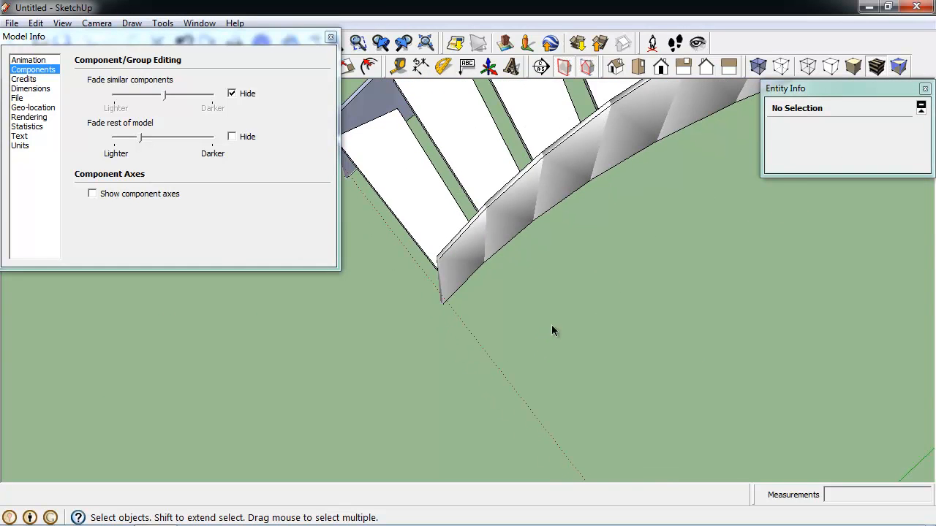
left_click_drag(553, 330, 646, 171)
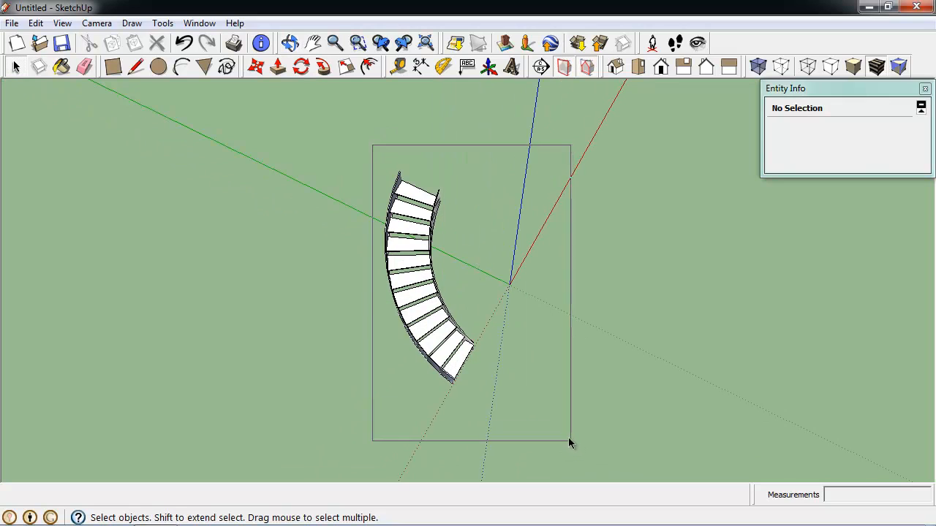
right_click(424, 278)
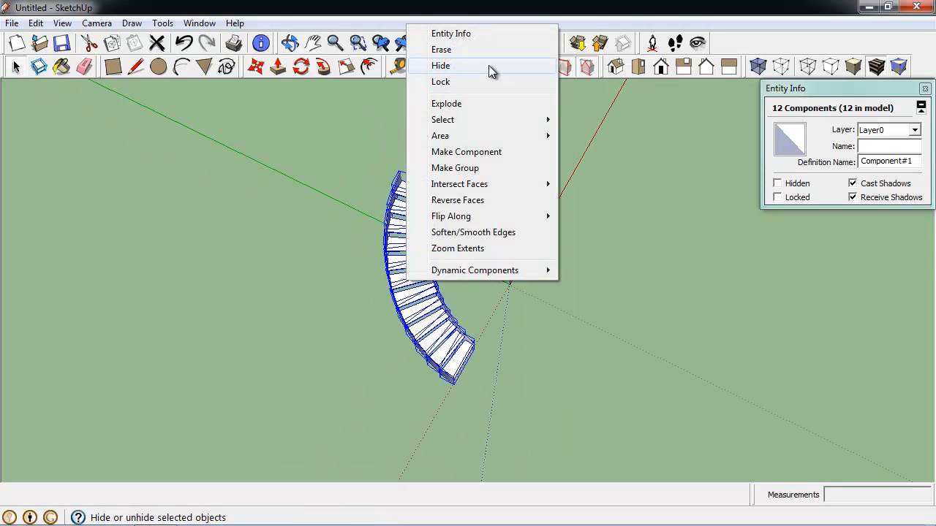
left_click(440, 66)
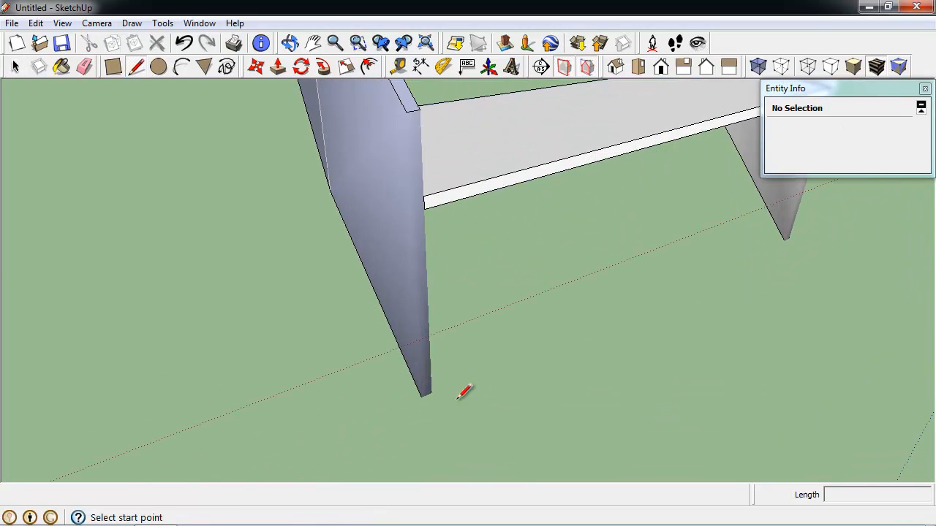
left_click(421, 108)
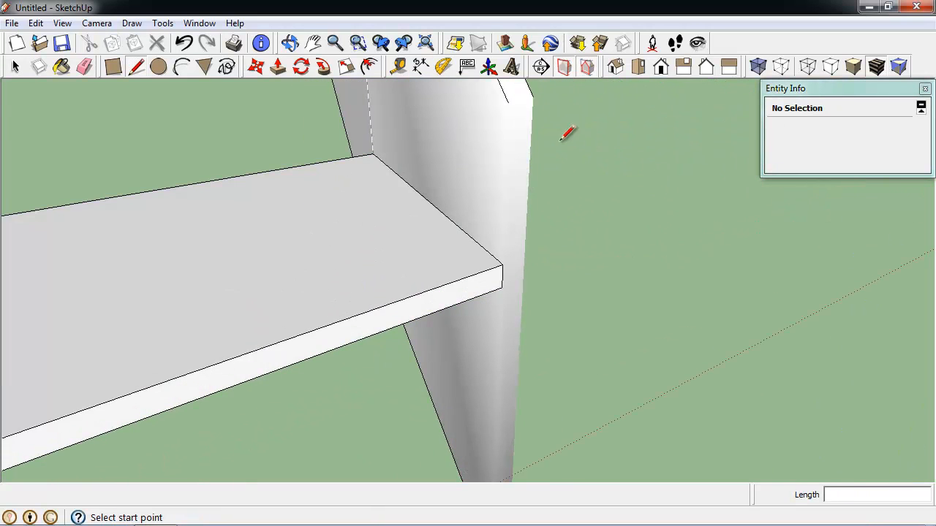
left_click(508, 102)
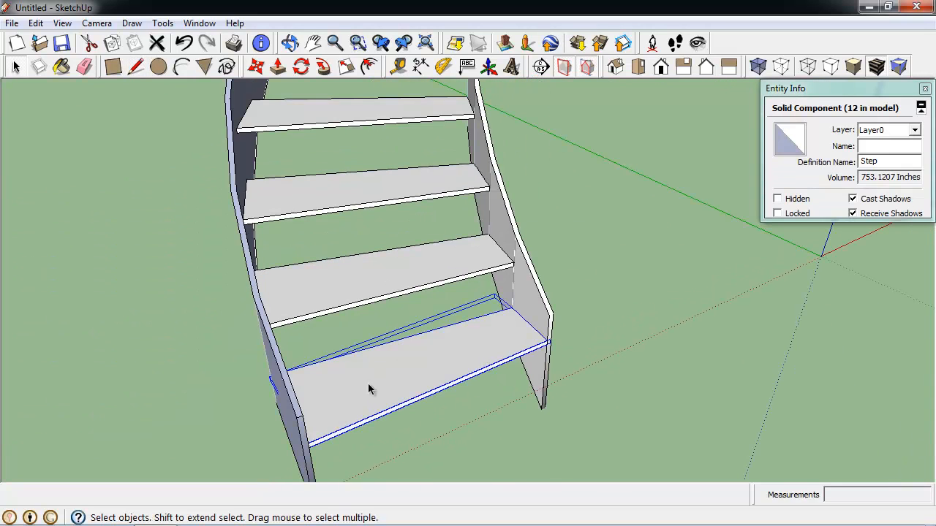
mouse_move(432, 337)
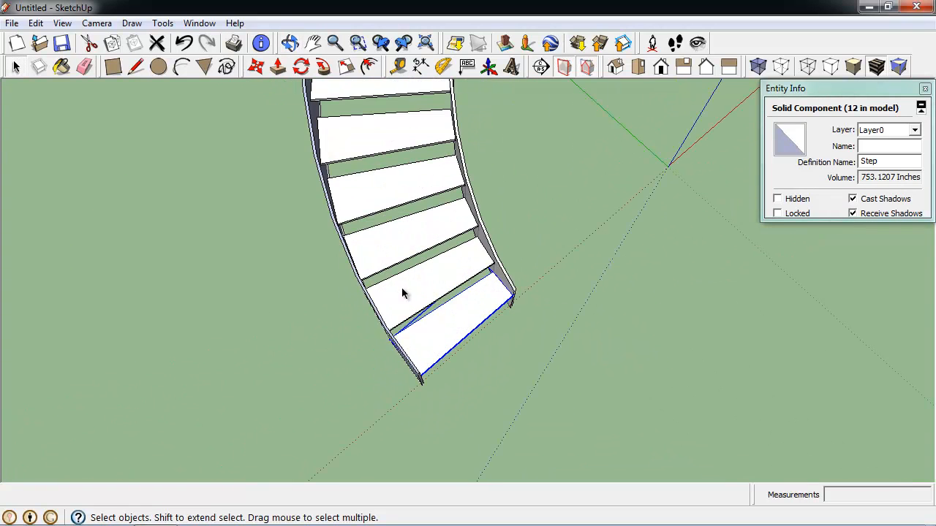
left_click_drag(402, 292, 402, 366)
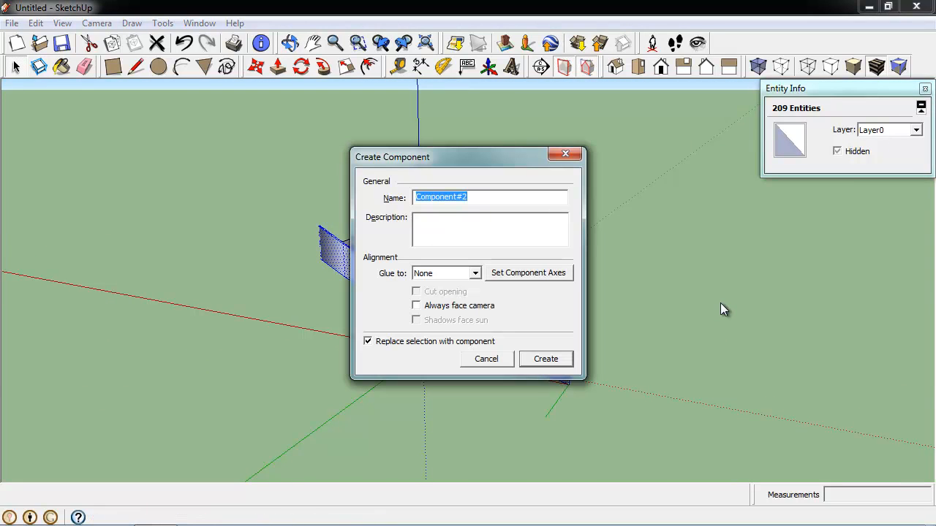
- Create the Outer Stringer component and the inner stringer component named 'Inner ST'
type("Outer Ste")
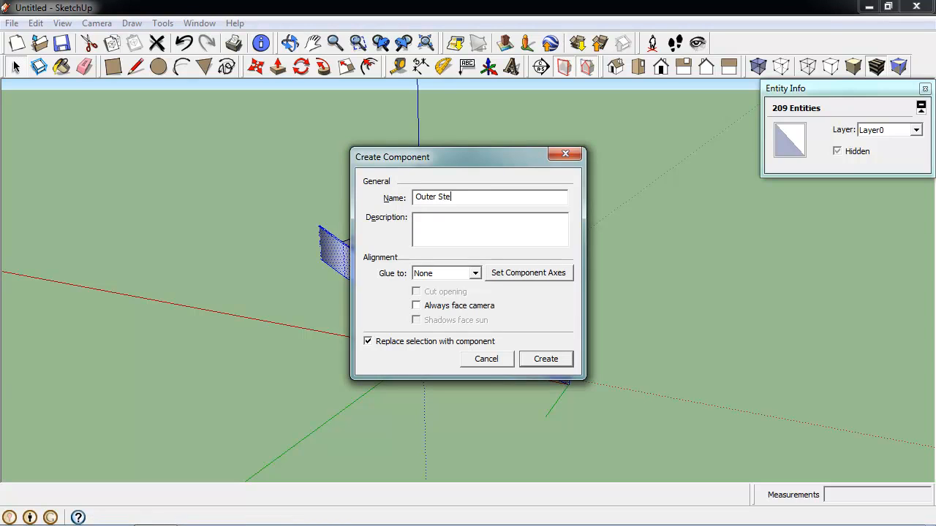
left_click(544, 358)
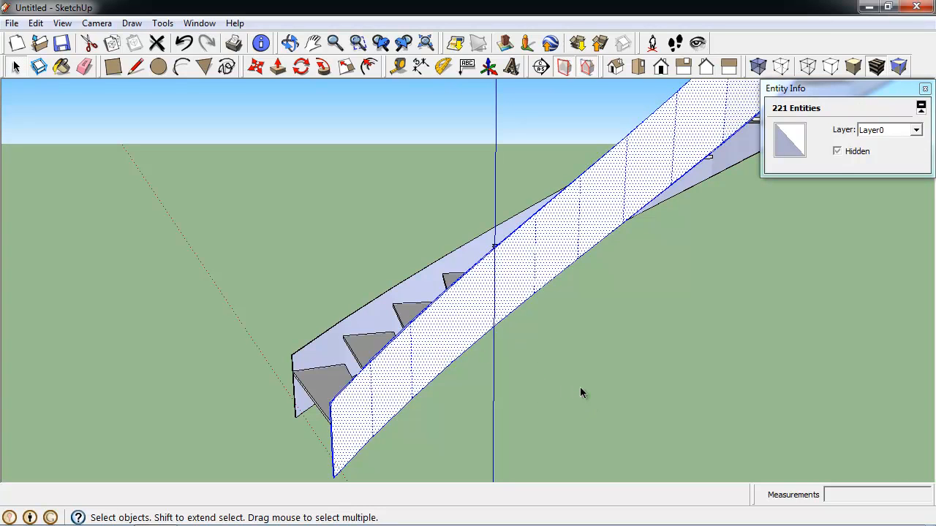
mouse_move(481, 320)
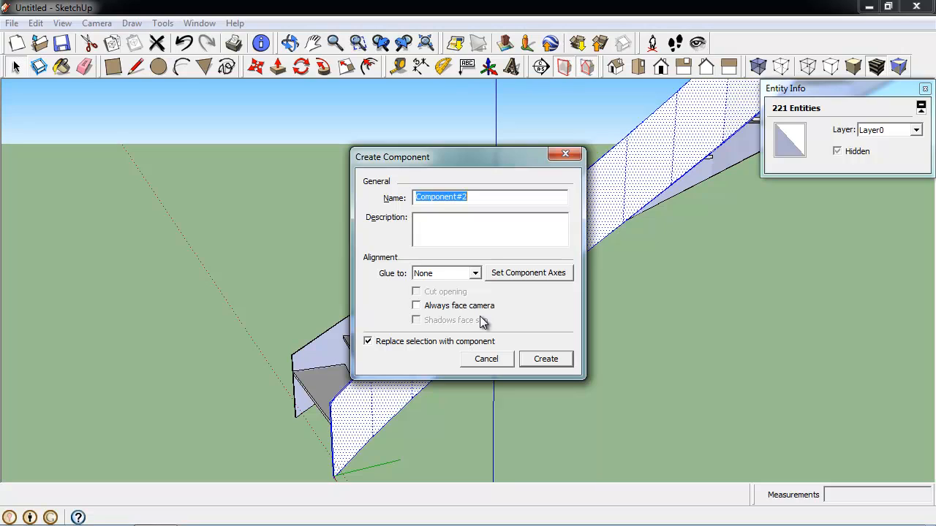
type("Inner ST")
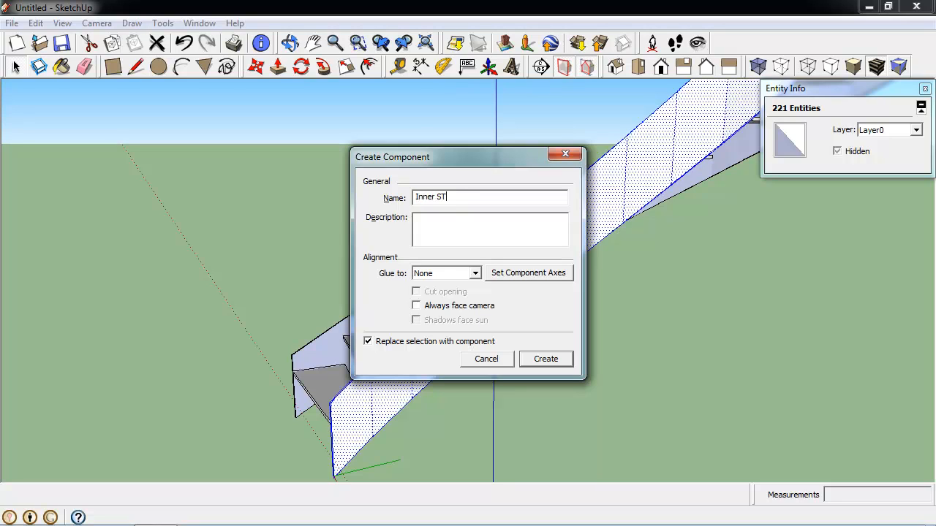
left_click(545, 359)
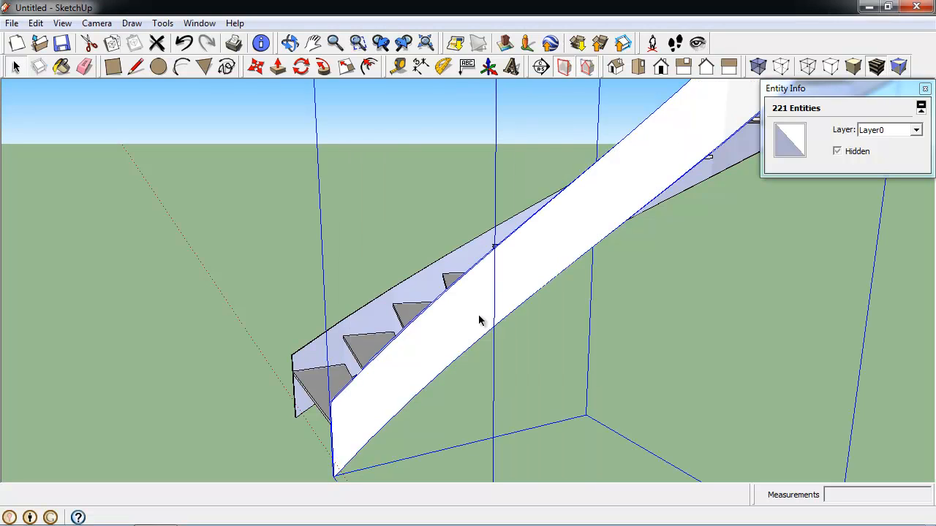
left_click_drag(481, 320, 788, 345)
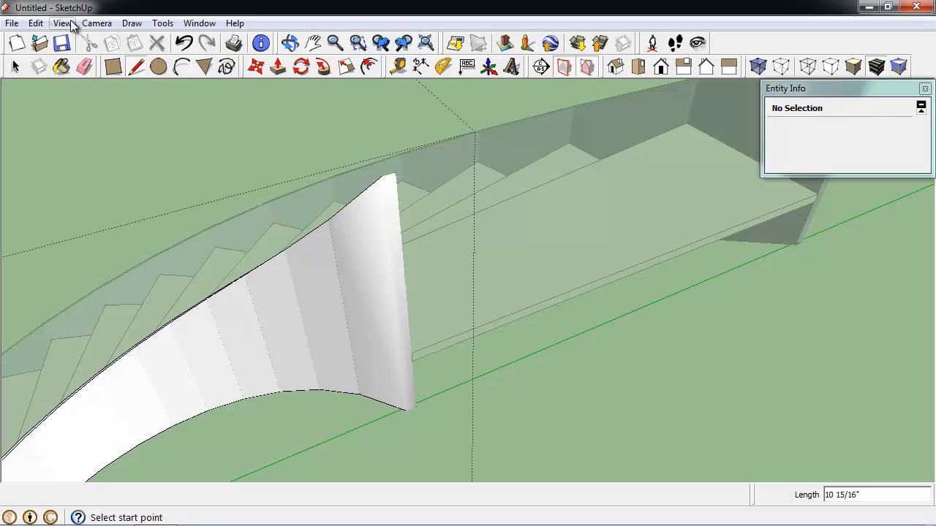
- Unhide all via Edit, then mark the stray stringer edges as Hidden in Entity Info
left_click(35, 24)
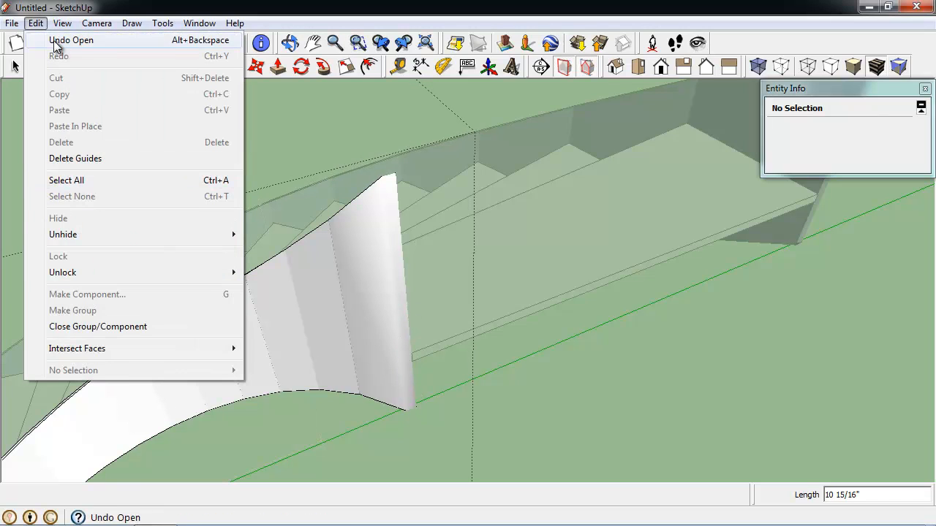
left_click(392, 278)
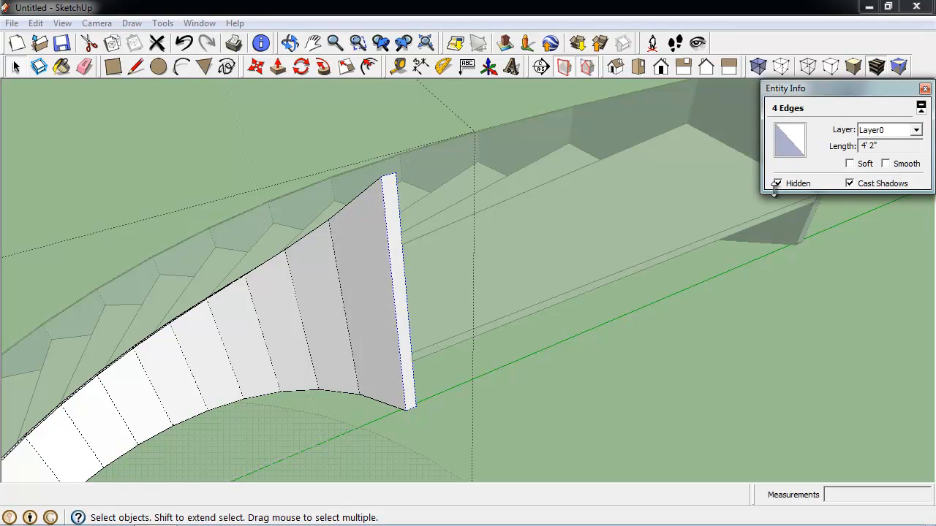
left_click(776, 183)
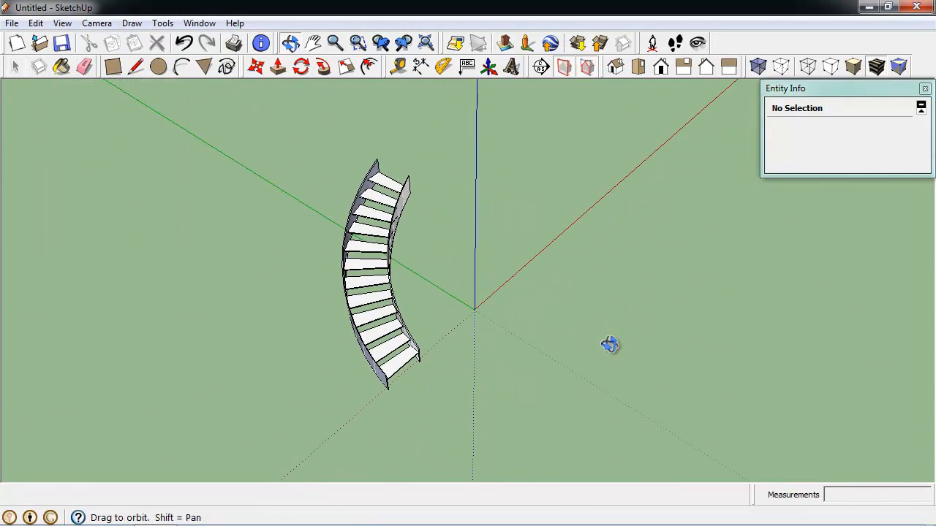
left_click_drag(611, 343, 482, 208)
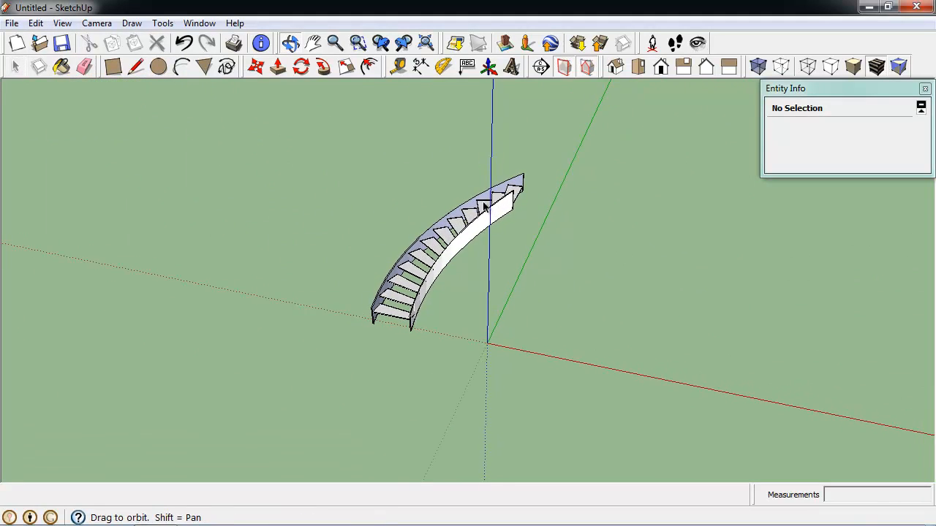
left_click(15, 67)
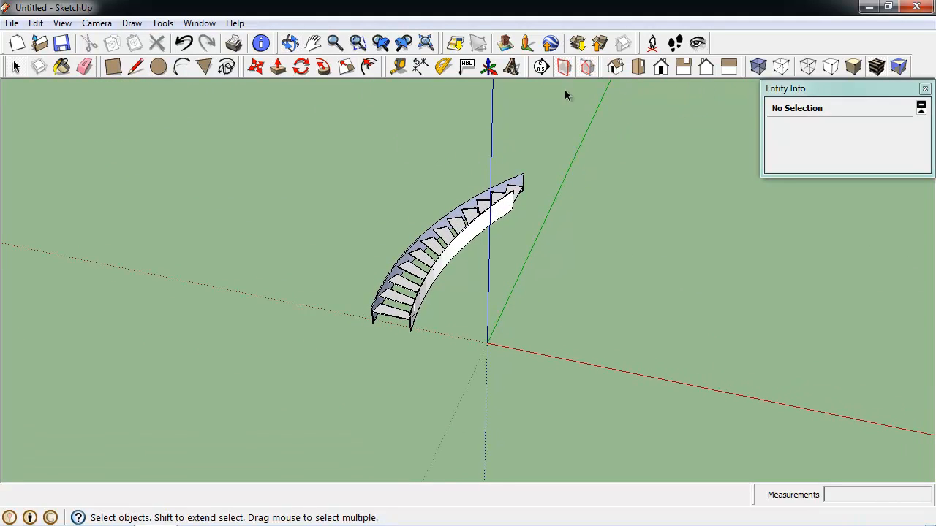
mouse_move(257, 178)
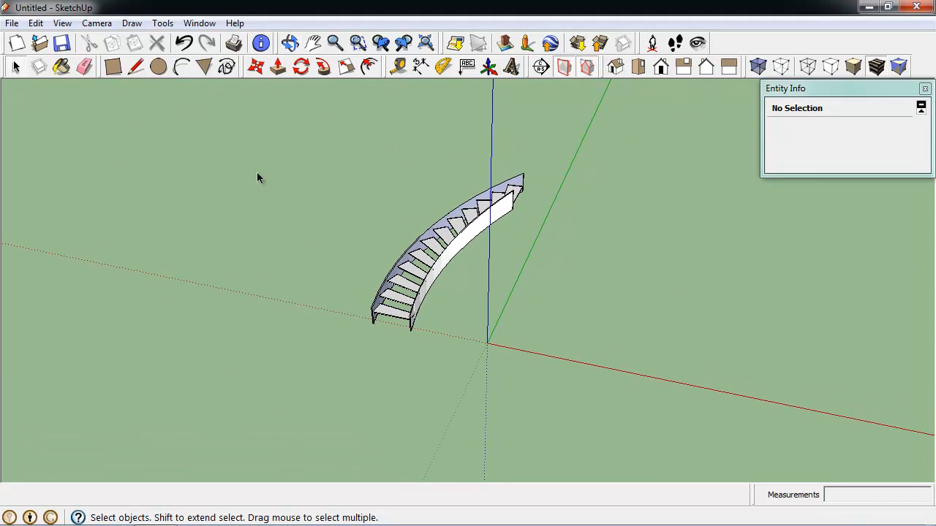
mouse_move(269, 202)
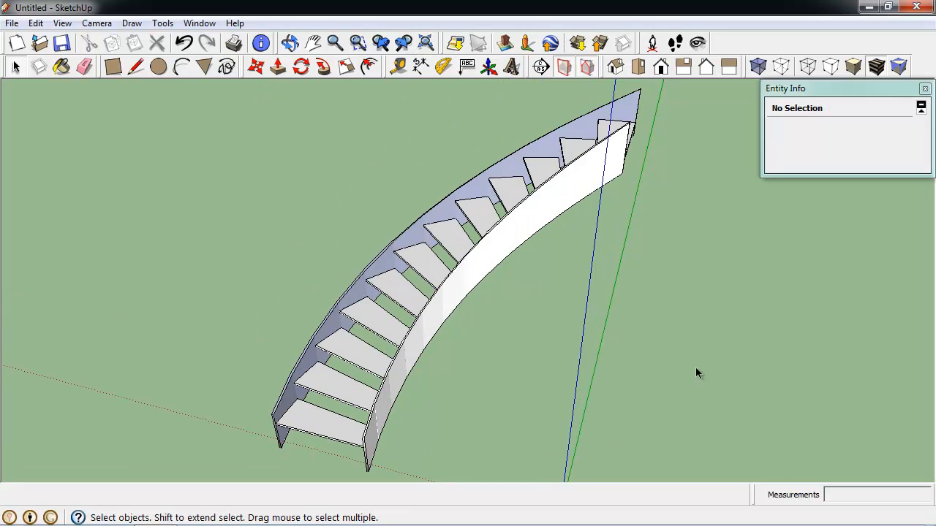
mouse_move(710, 392)
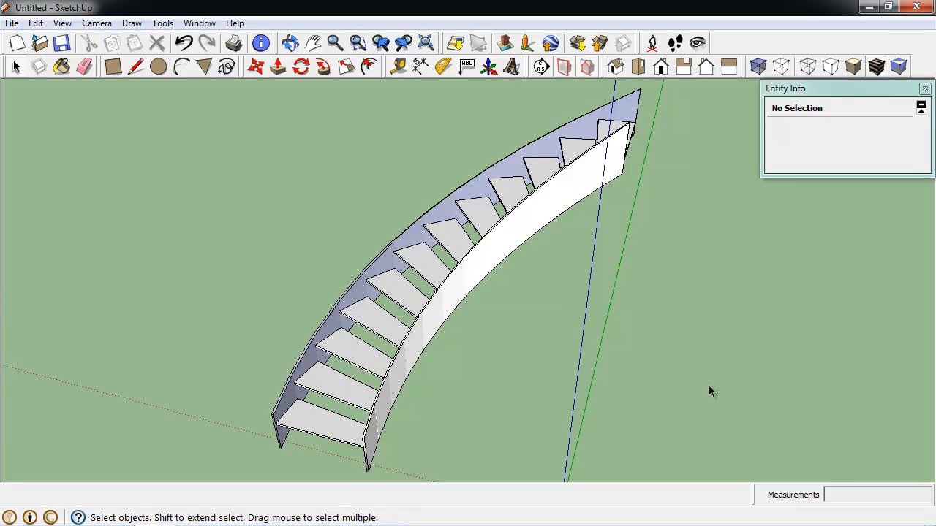